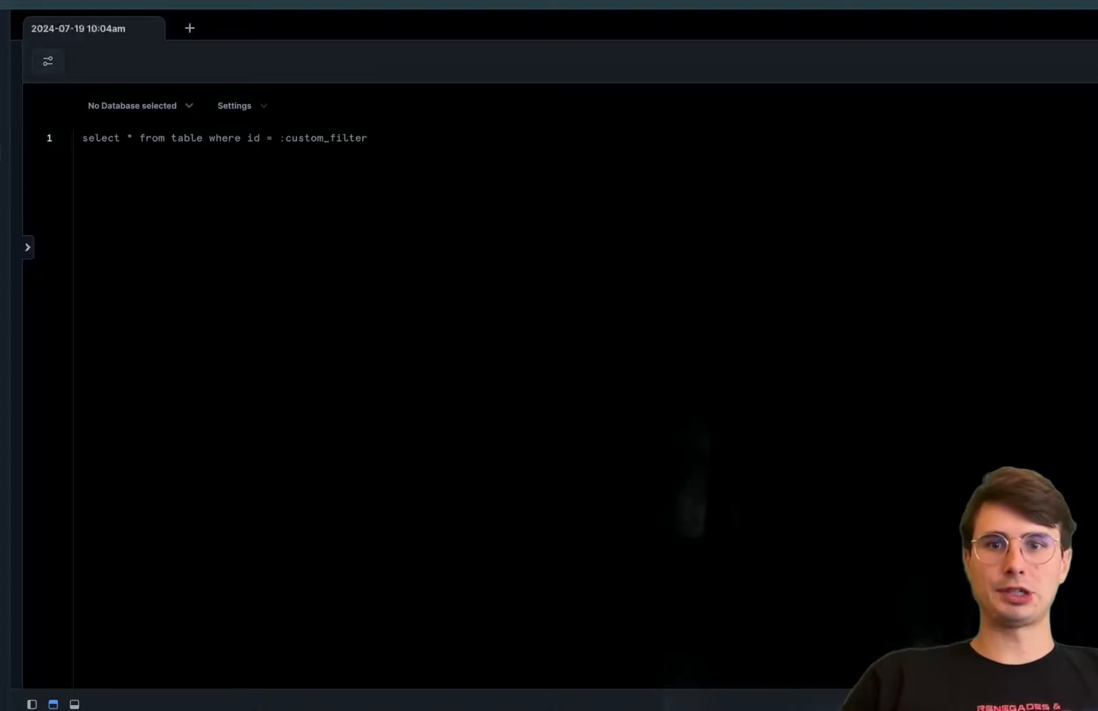
- Replace the placeholder filter query with CREATE INDEX idx_users_email ON users(email);
{"action": "left_click", "coordinate": [83, 139]}
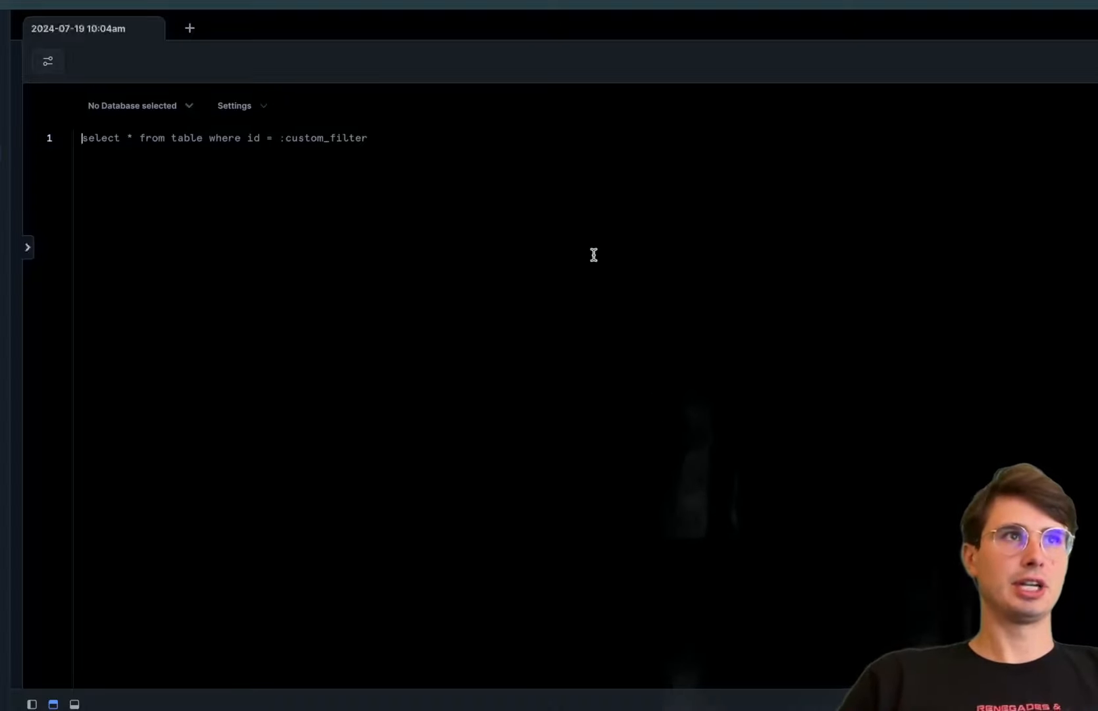
{"action": "type", "text": "CREATE INDEX idx_users_email ON users(email);"}
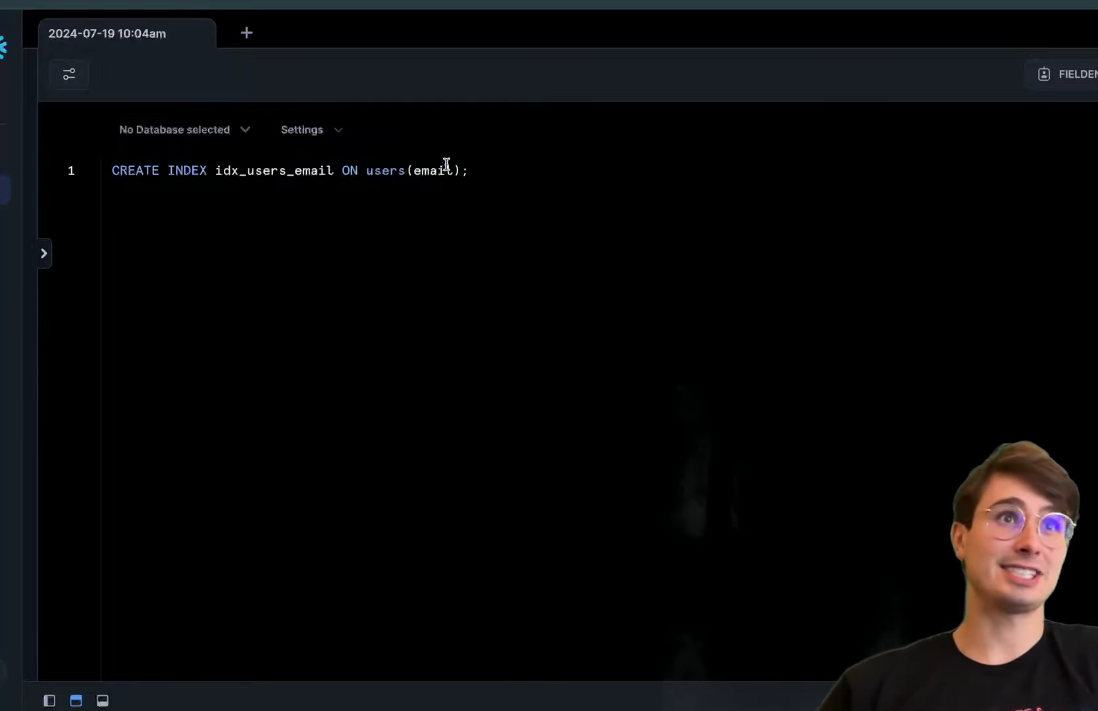
{"action": "mouse_move", "coordinate": [301, 130]}
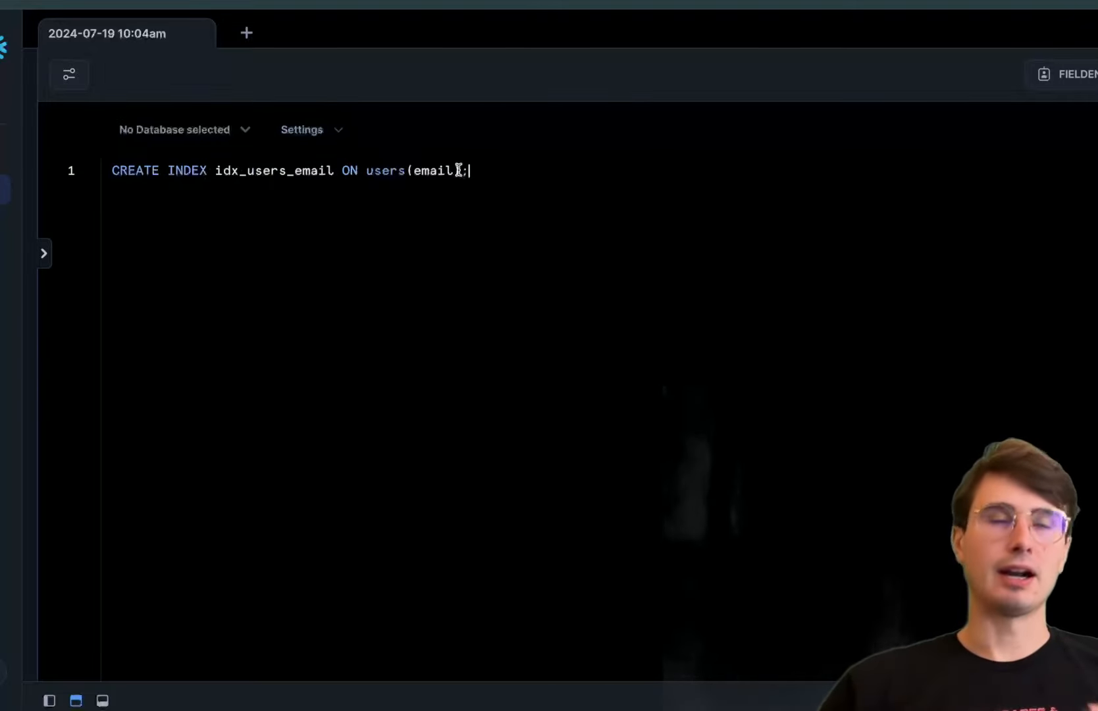
{"action": "mouse_move", "coordinate": [496, 407]}
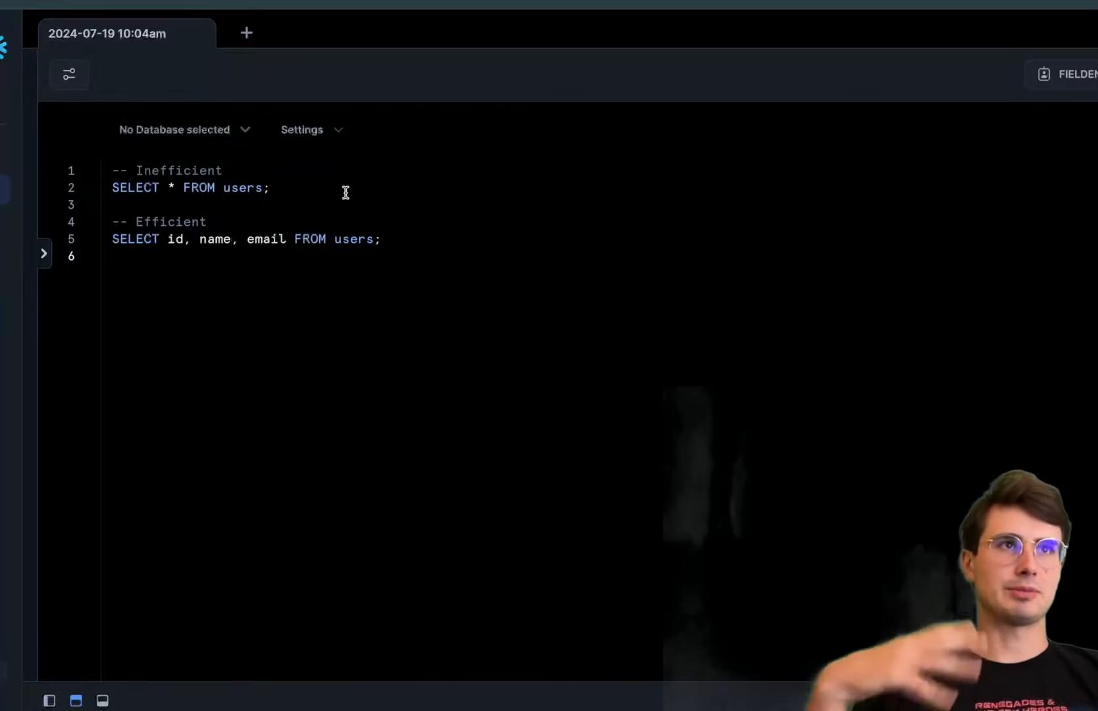
- Place the cursor in the SELECT * versus id, name, email users examples
{"action": "left_click", "coordinate": [271, 188]}
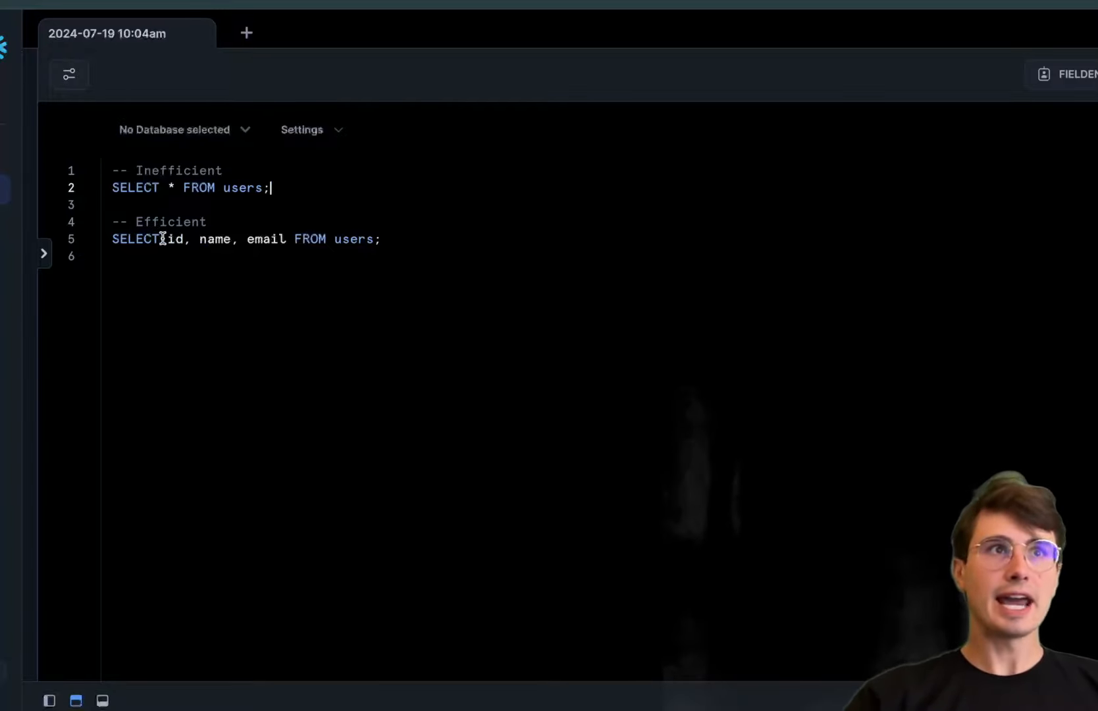
{"action": "mouse_move", "coordinate": [419, 253]}
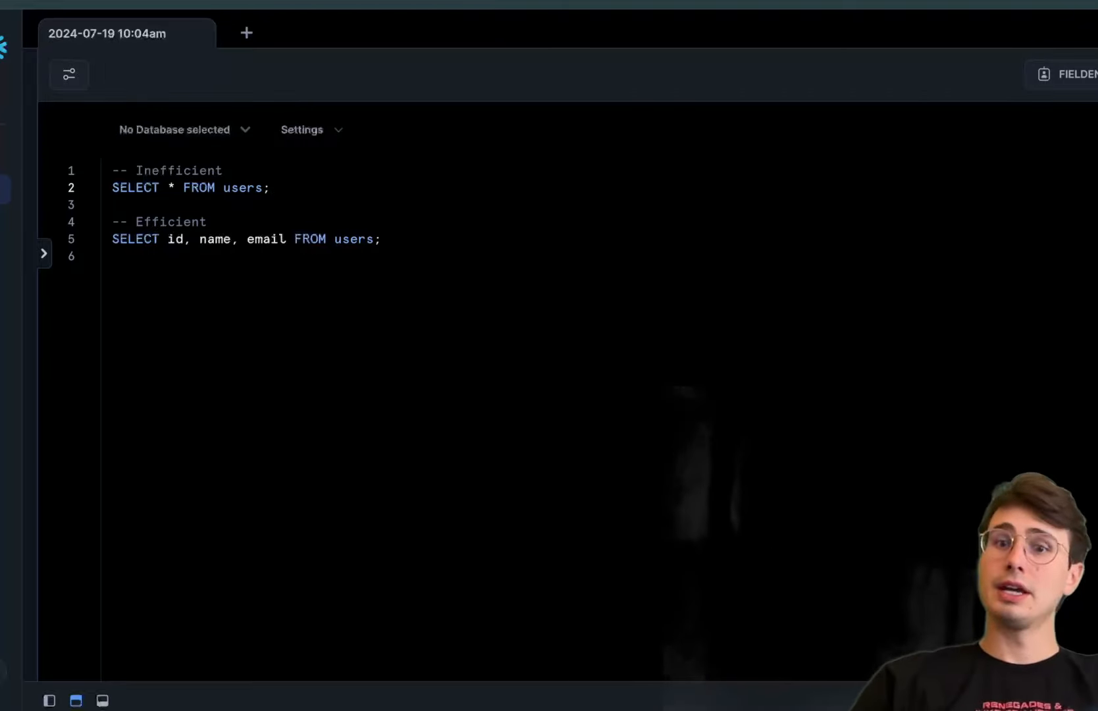
- Rework the examples into an unfiltered id, name, email query and a WHERE active = true version
{"action": "left_click", "coordinate": [271, 187]}
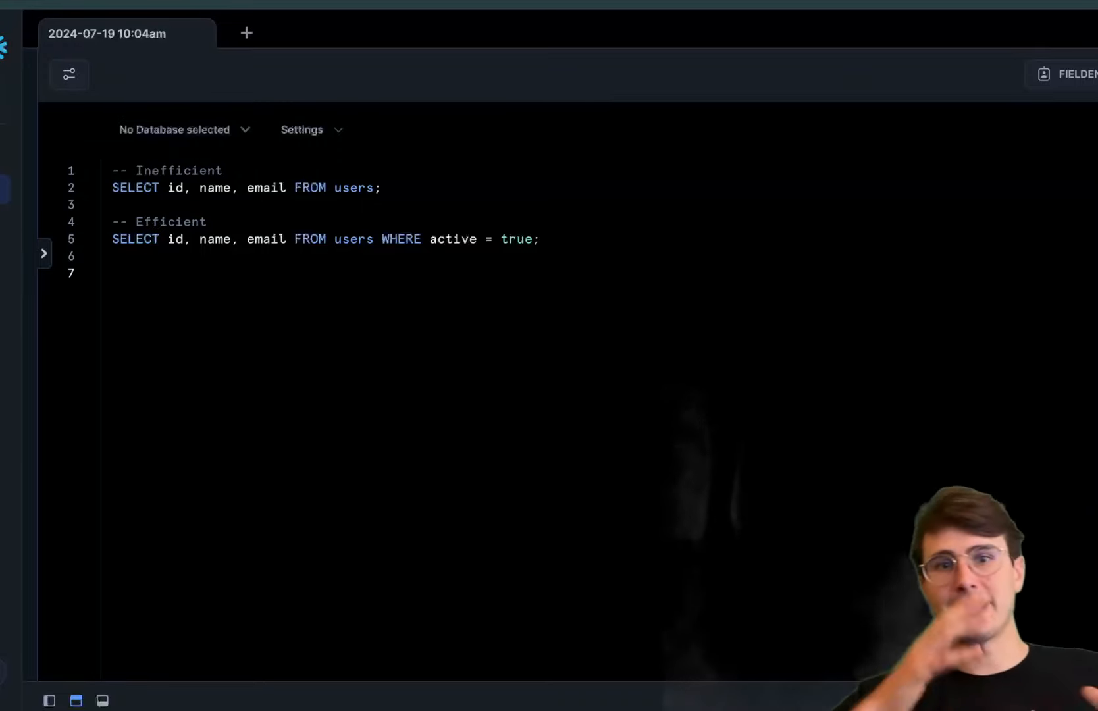
{"action": "left_click", "coordinate": [112, 274]}
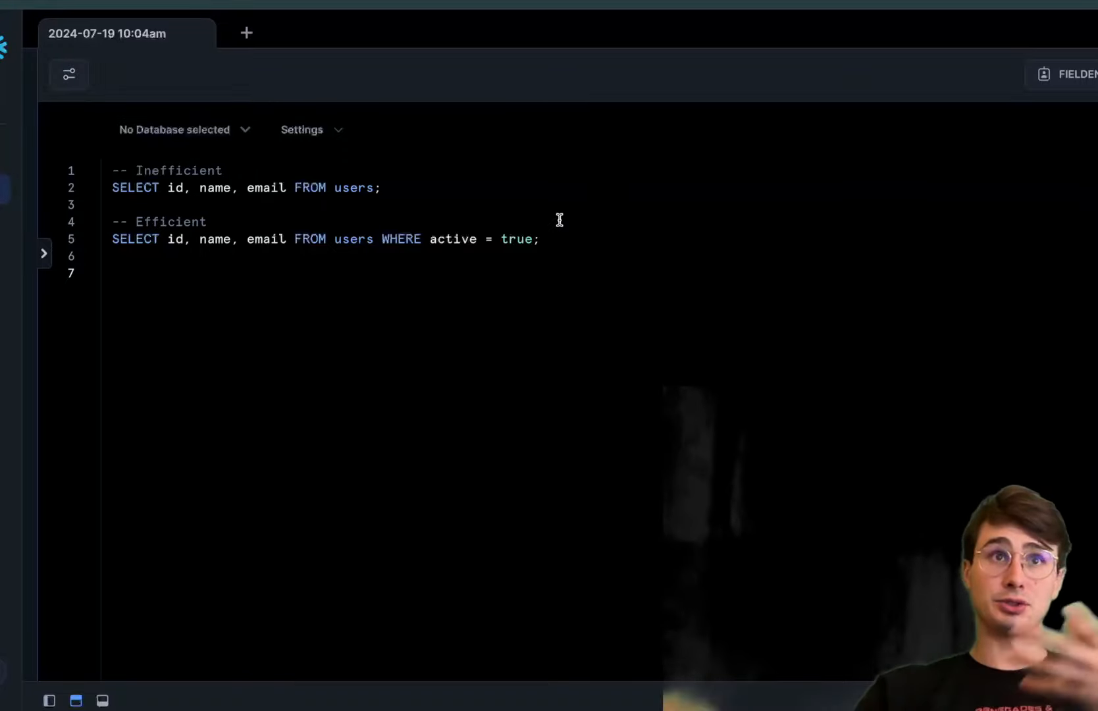
{"action": "mouse_move", "coordinate": [594, 253]}
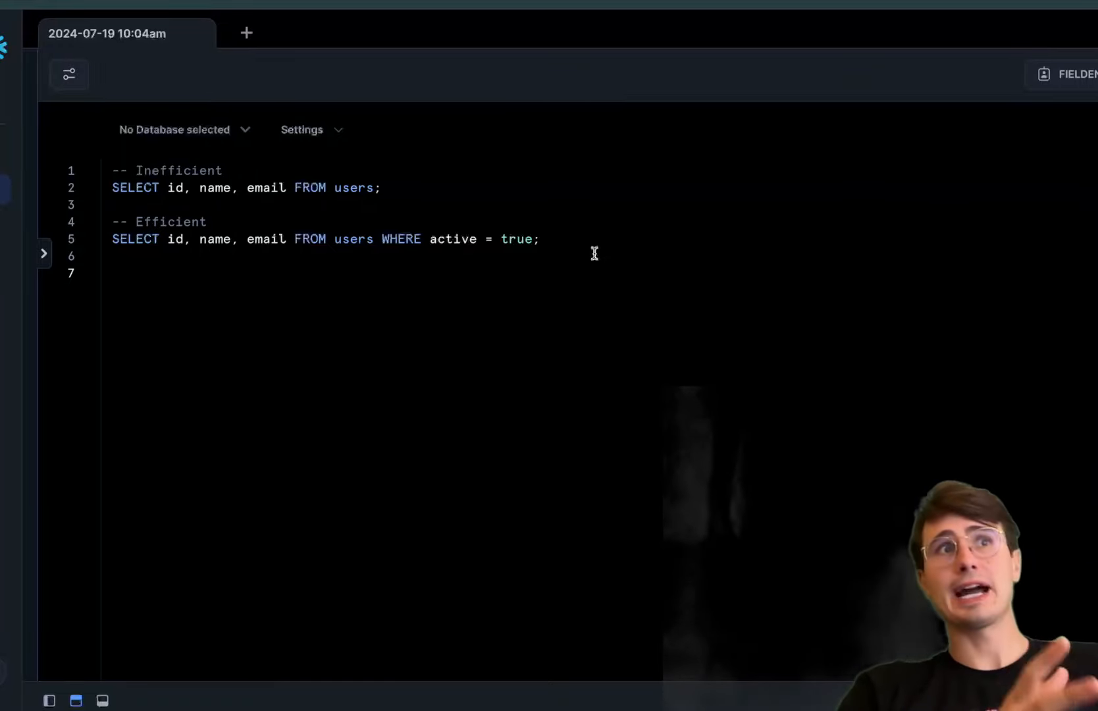
{"action": "mouse_move", "coordinate": [376, 199]}
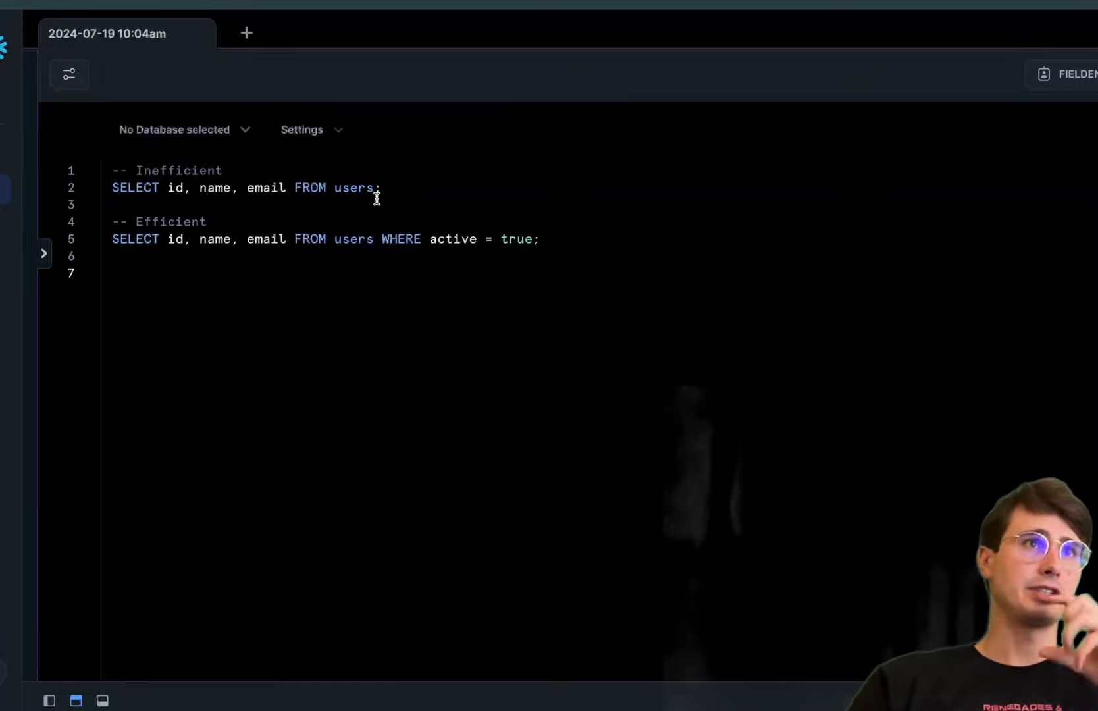
{"action": "left_click", "coordinate": [112, 274]}
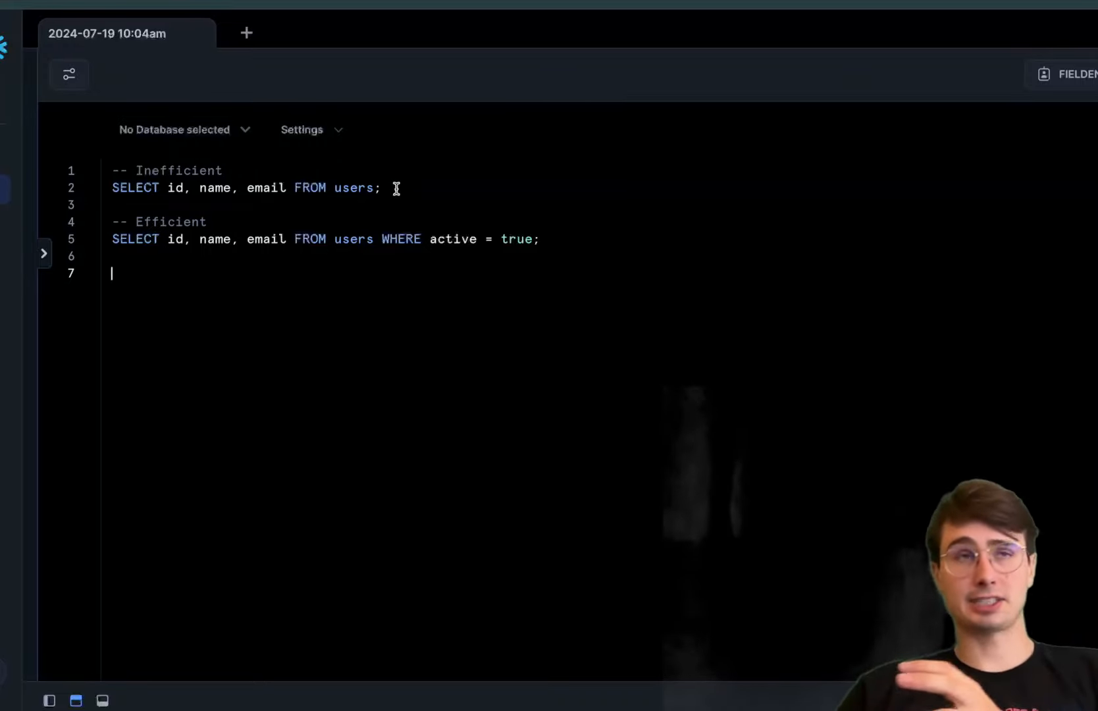
{"action": "mouse_move", "coordinate": [501, 291]}
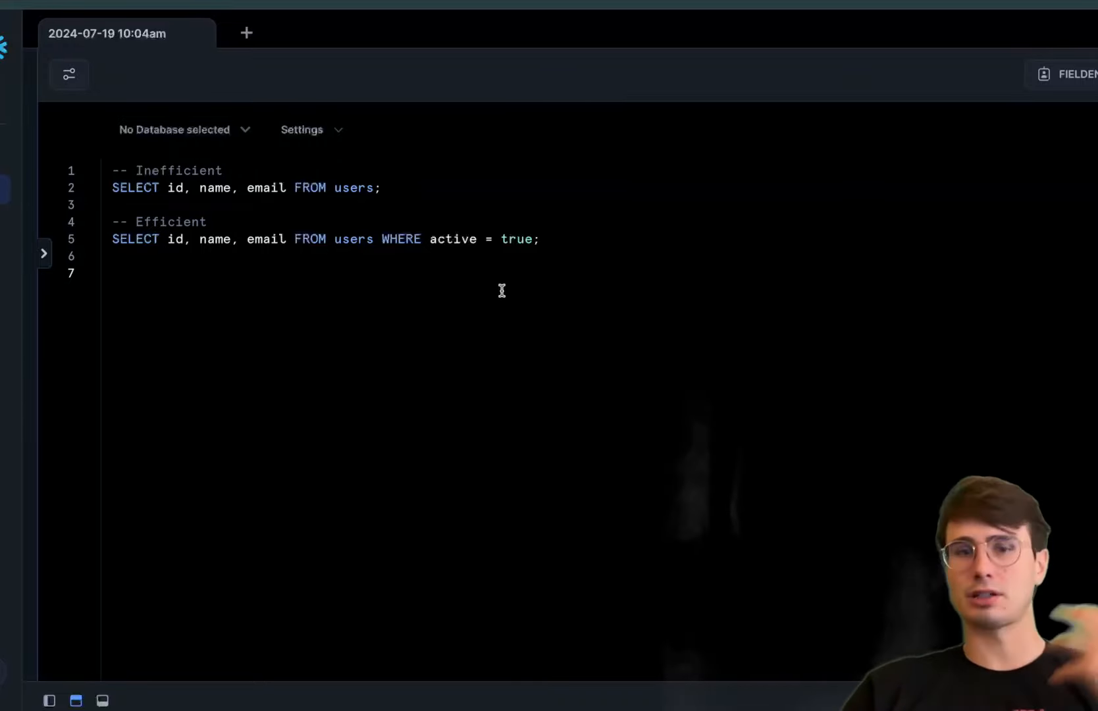
{"action": "mouse_move", "coordinate": [543, 286]}
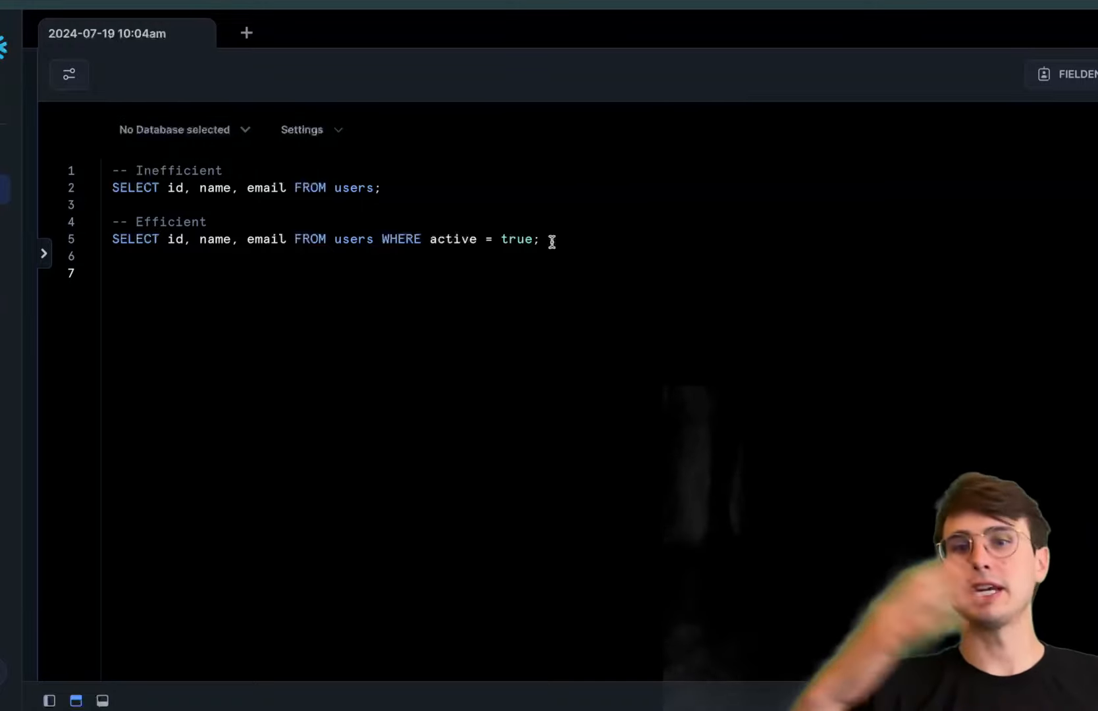
{"action": "left_click", "coordinate": [112, 273]}
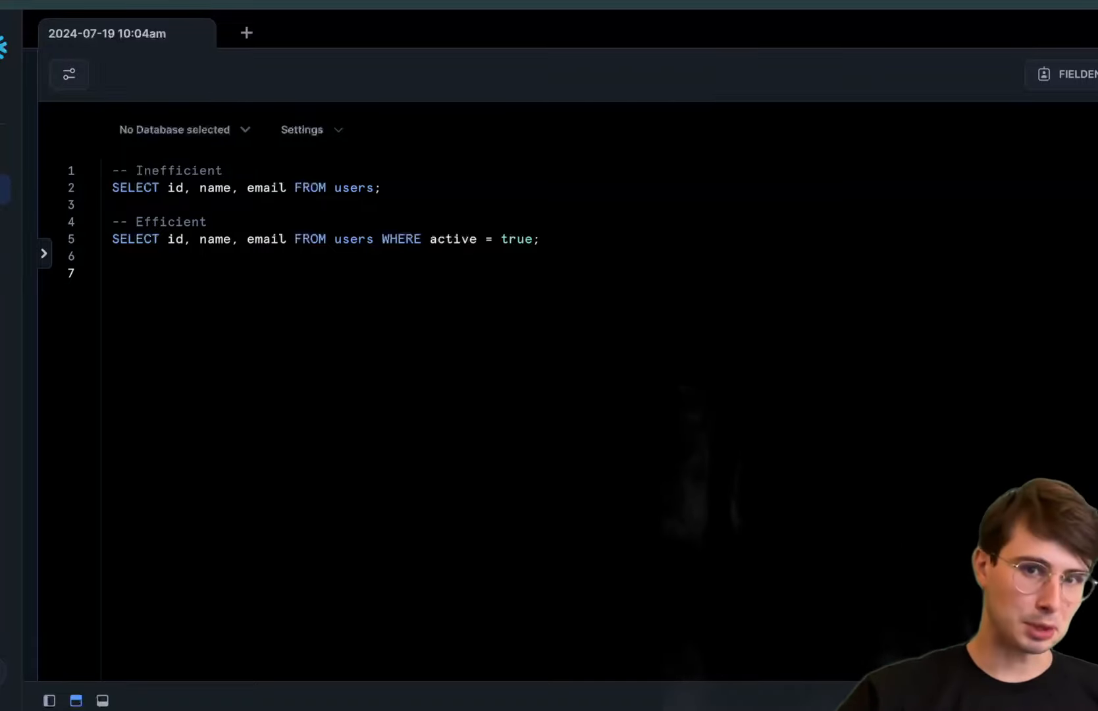
{"action": "left_click", "coordinate": [112, 273]}
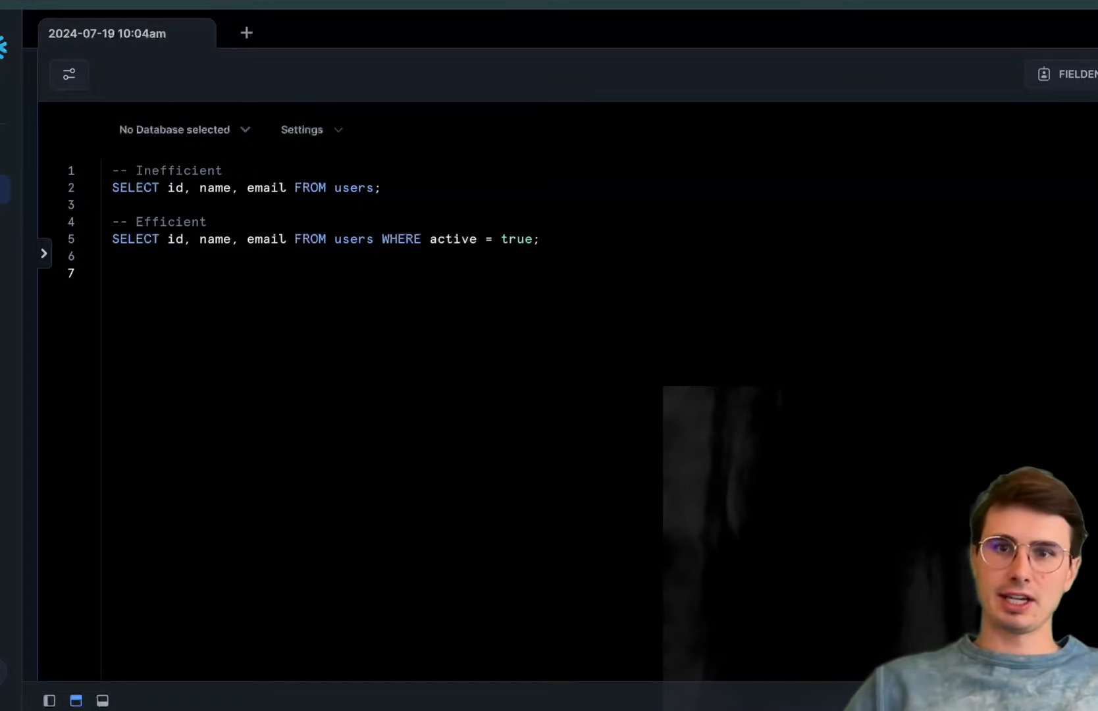
- Swap in the correlated-subquery versus LEFT JOIN GROUP BY order_count example, then select all
{"action": "key", "text": "ctrl+a"}
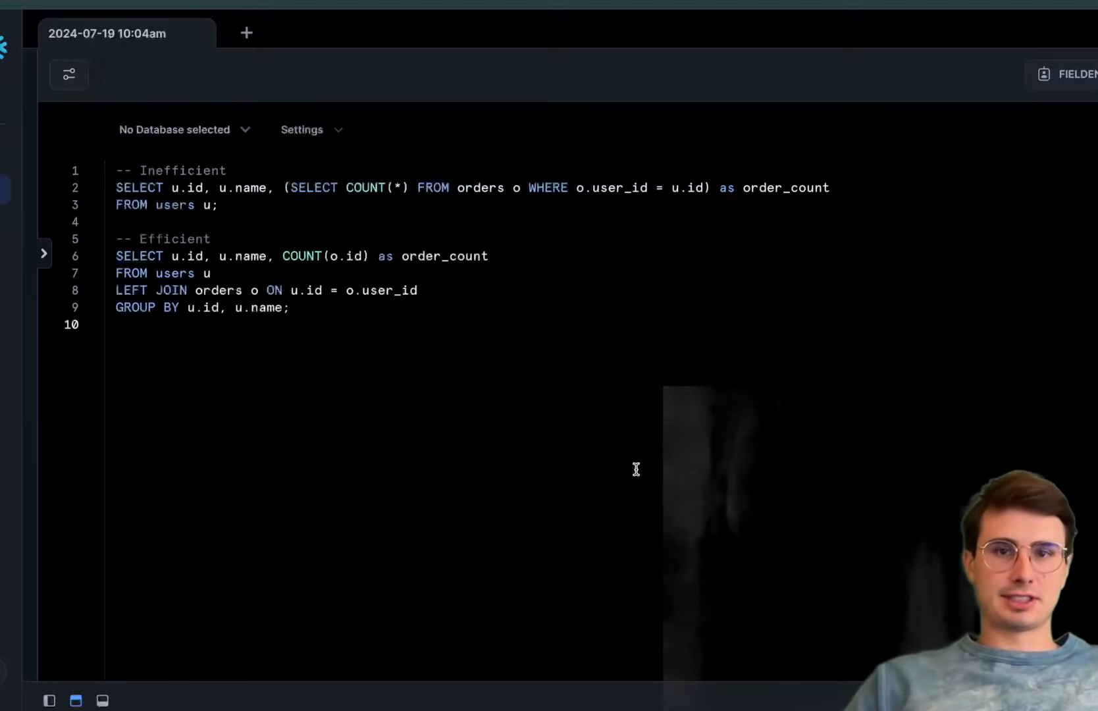
{"action": "left_click", "coordinate": [118, 324]}
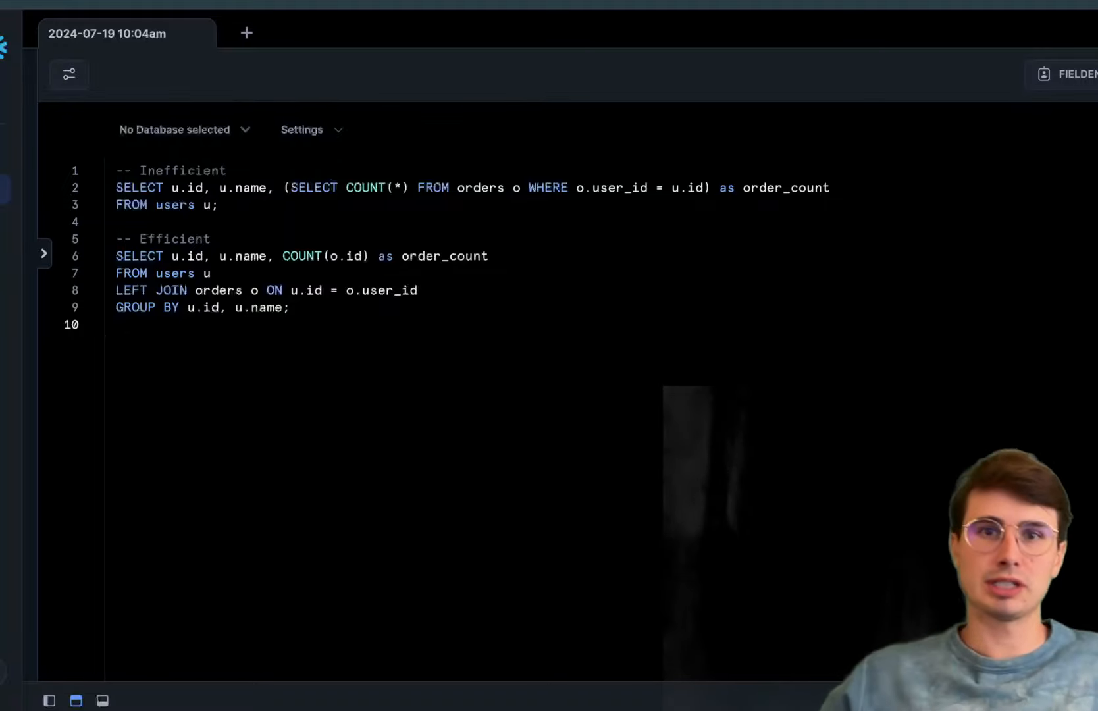
{"action": "left_click", "coordinate": [116, 324]}
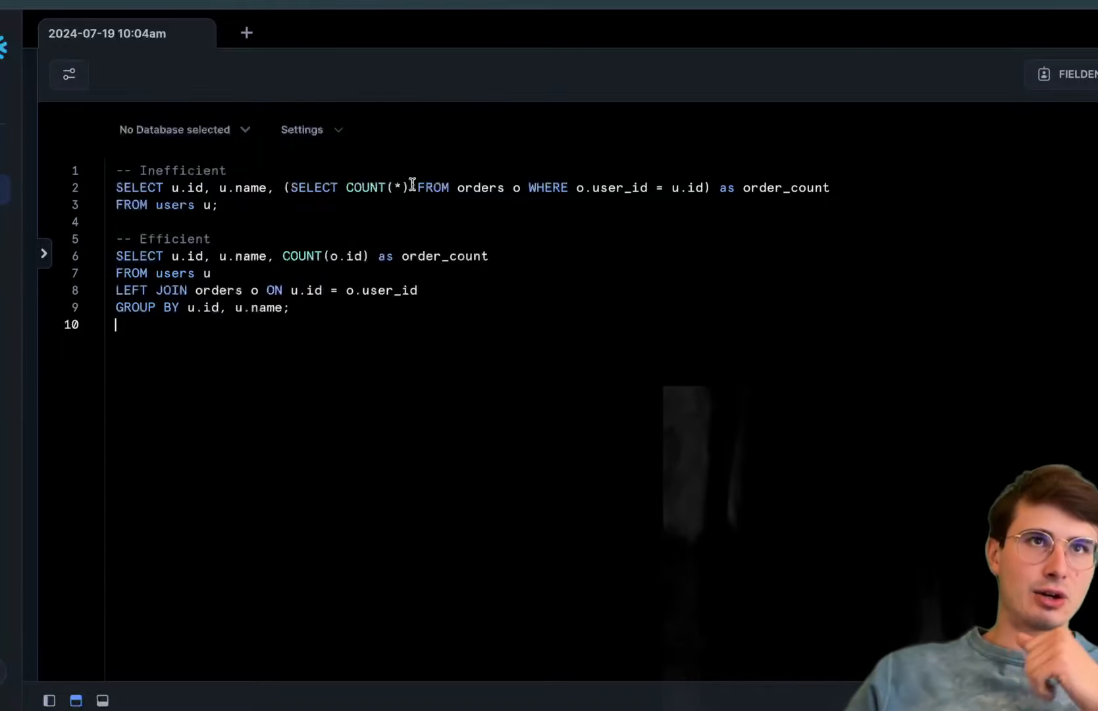
{"action": "mouse_move", "coordinate": [615, 187]}
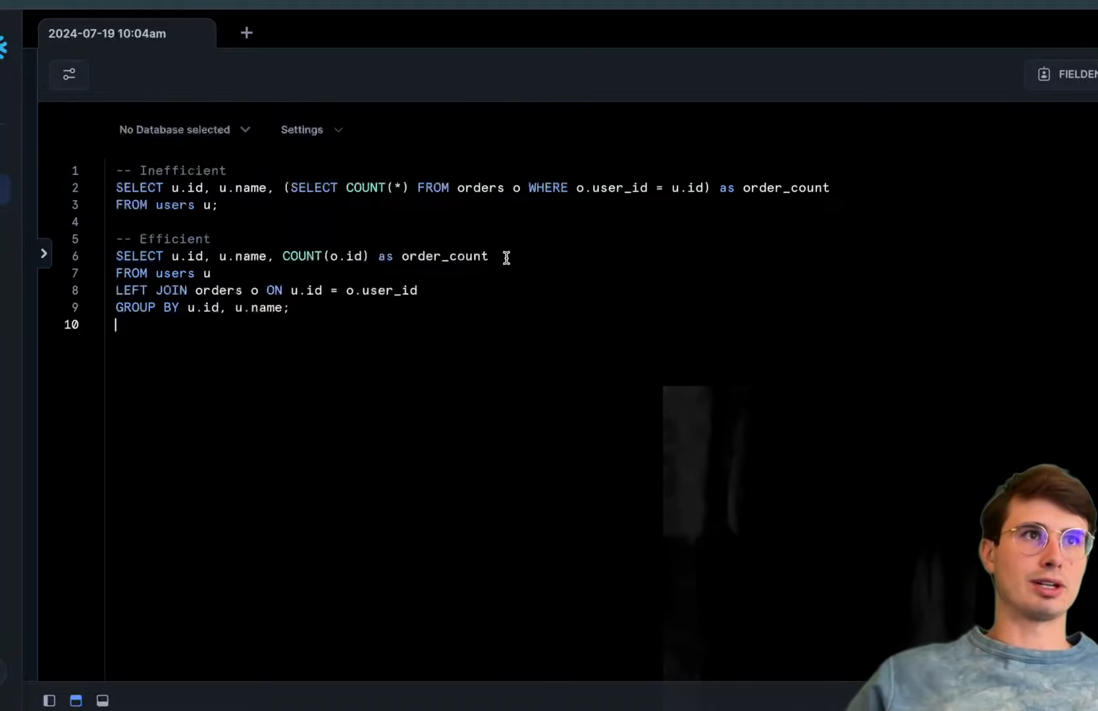
{"action": "left_click", "coordinate": [210, 273]}
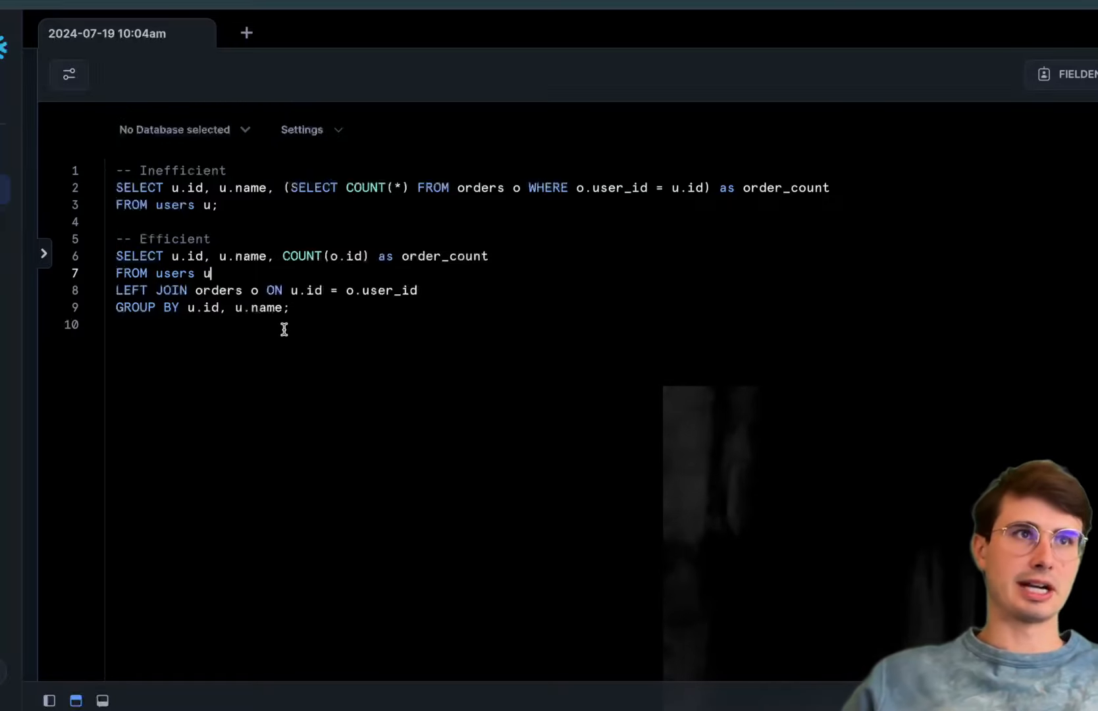
{"action": "mouse_move", "coordinate": [297, 308]}
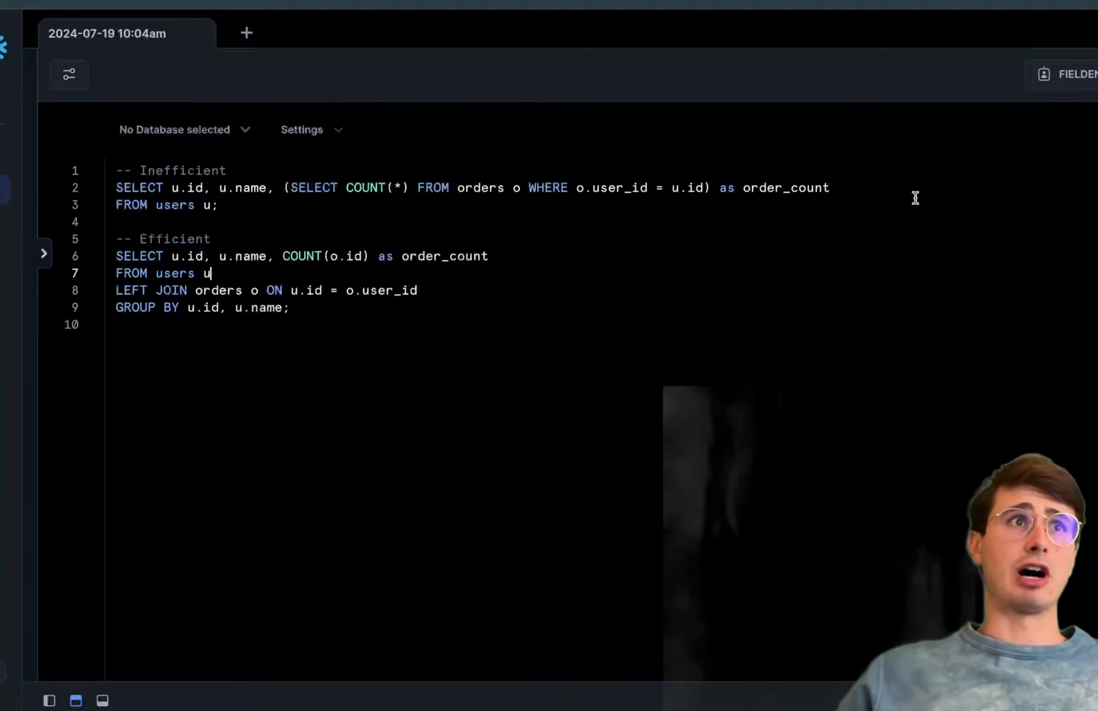
{"action": "mouse_move", "coordinate": [567, 343]}
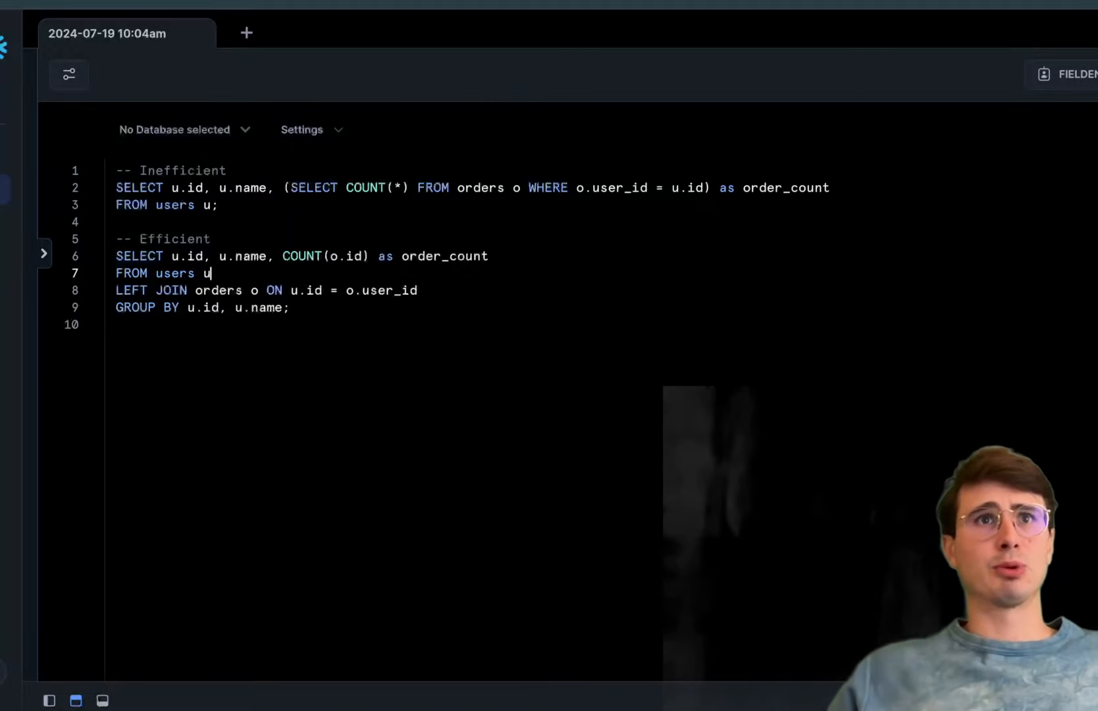
{"action": "mouse_move", "coordinate": [626, 275]}
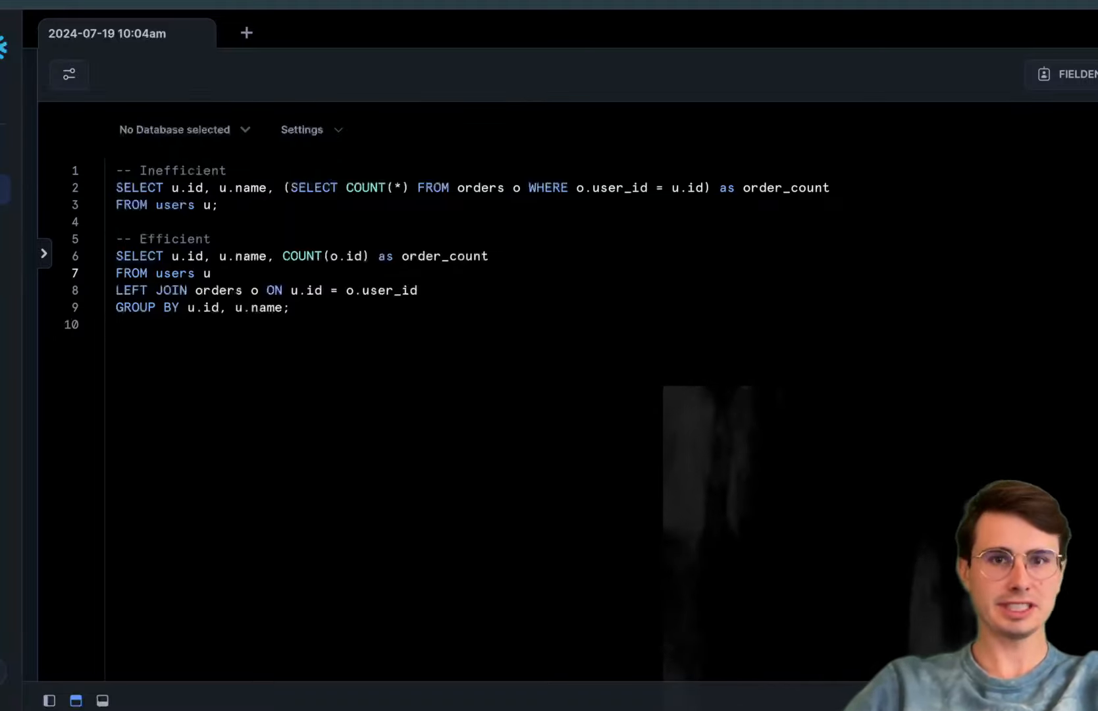
{"action": "key", "text": "ctrl+a"}
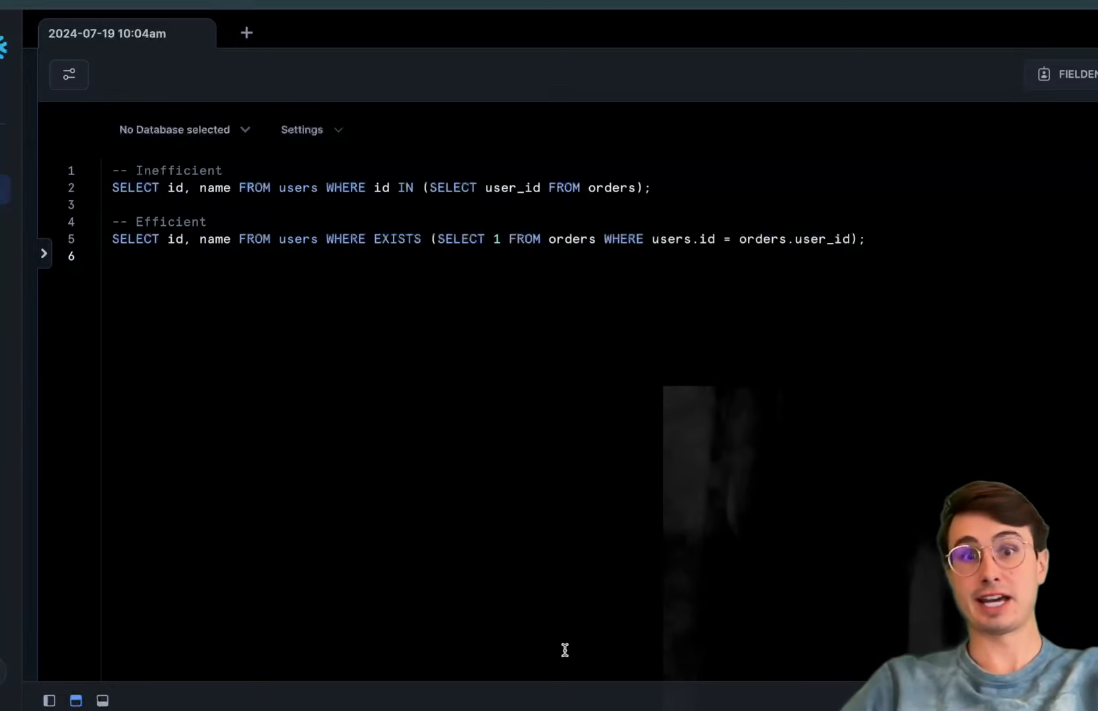
{"action": "mouse_move", "coordinate": [462, 318]}
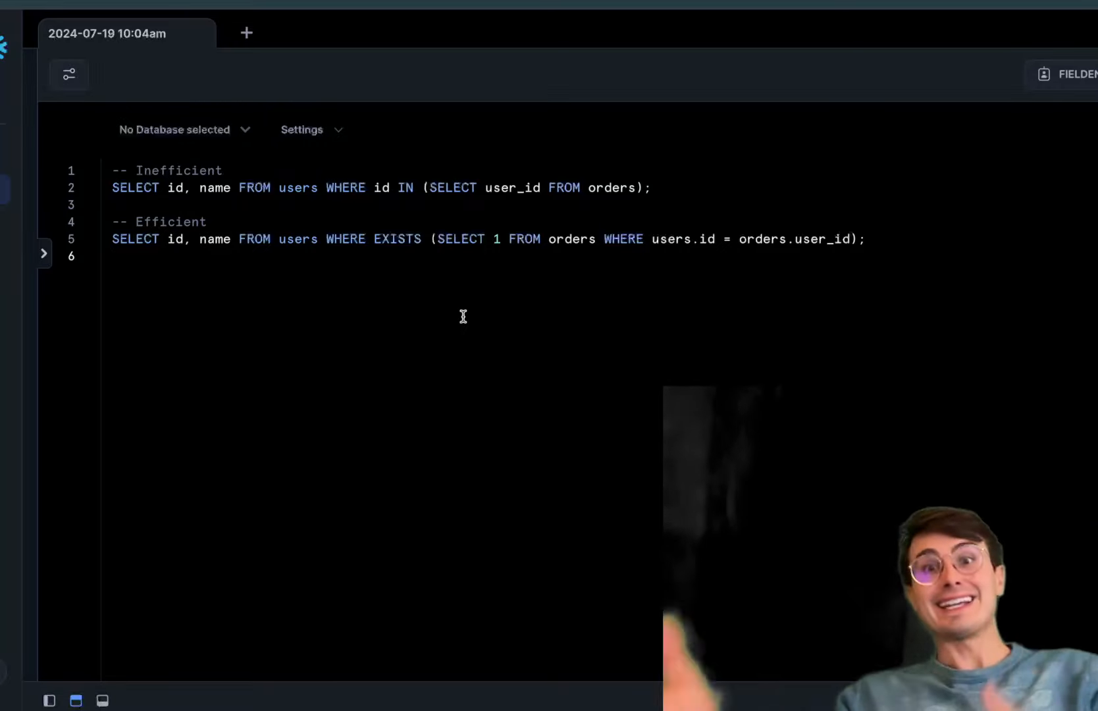
- Write the IN subquery on orders and the EXISTS (SELECT 1 ...) alternative under Inefficient/Efficient comments
{"action": "left_click", "coordinate": [112, 257]}
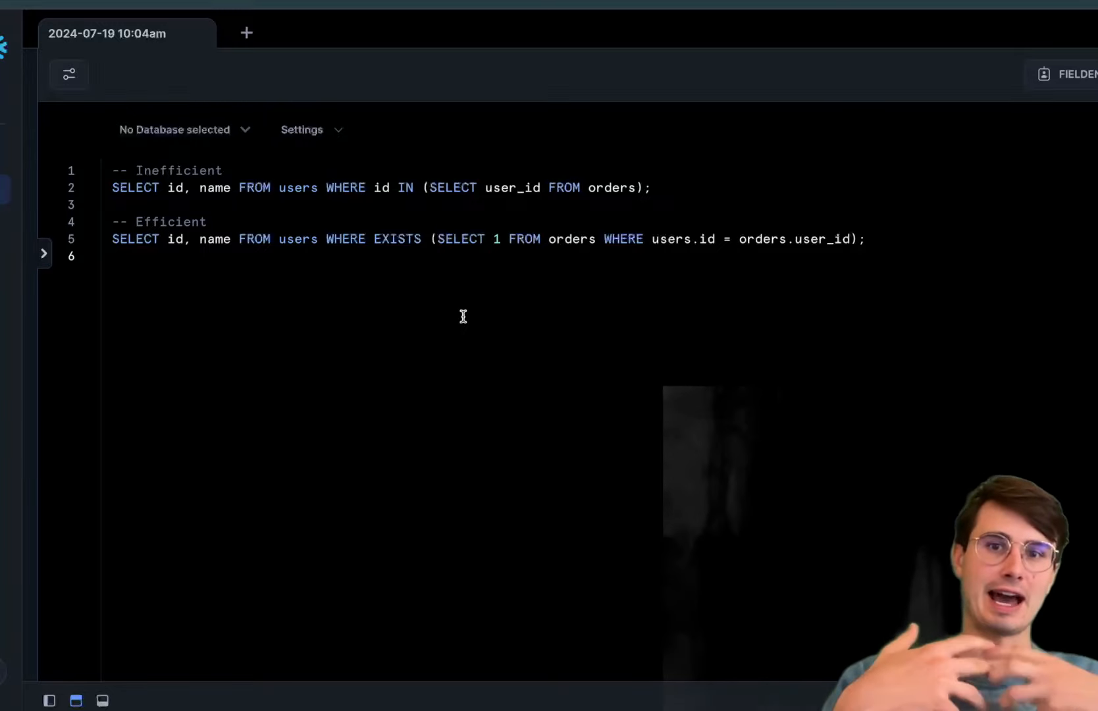
{"action": "left_click", "coordinate": [112, 256]}
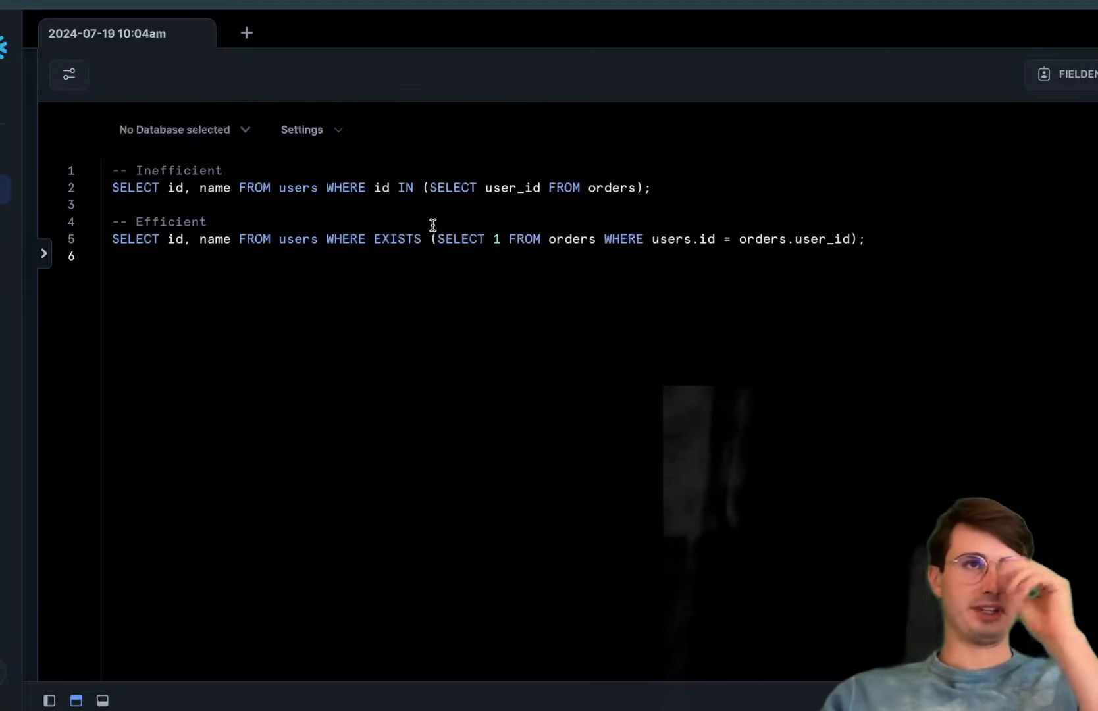
{"action": "mouse_move", "coordinate": [245, 181]}
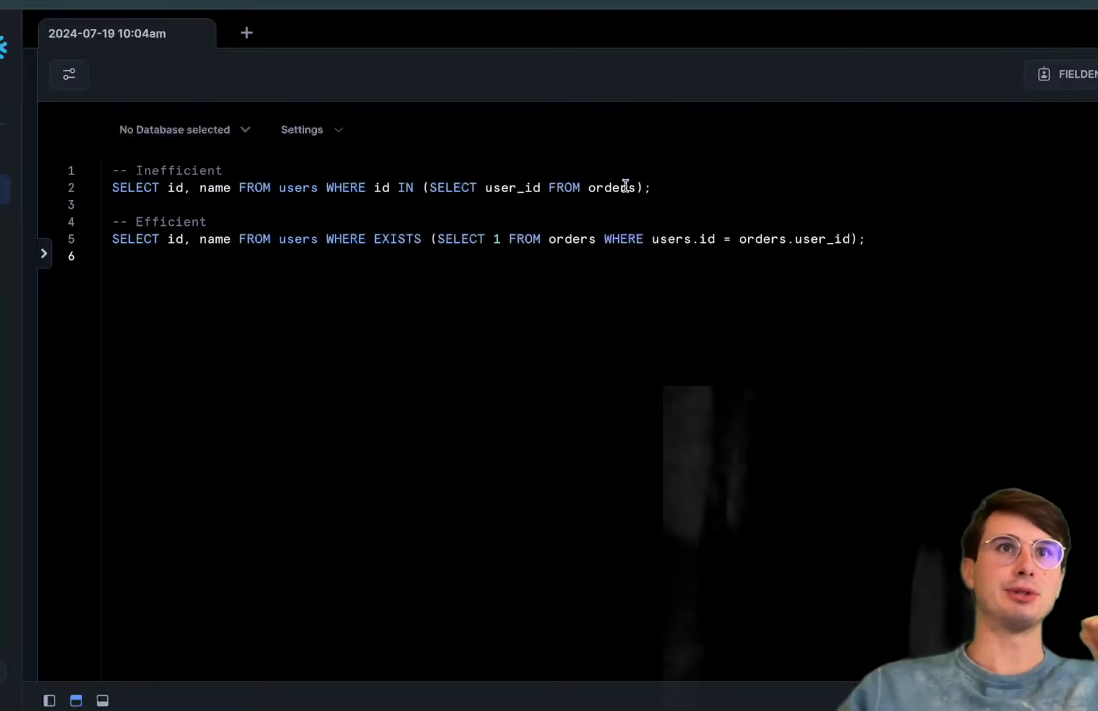
{"action": "mouse_move", "coordinate": [427, 227]}
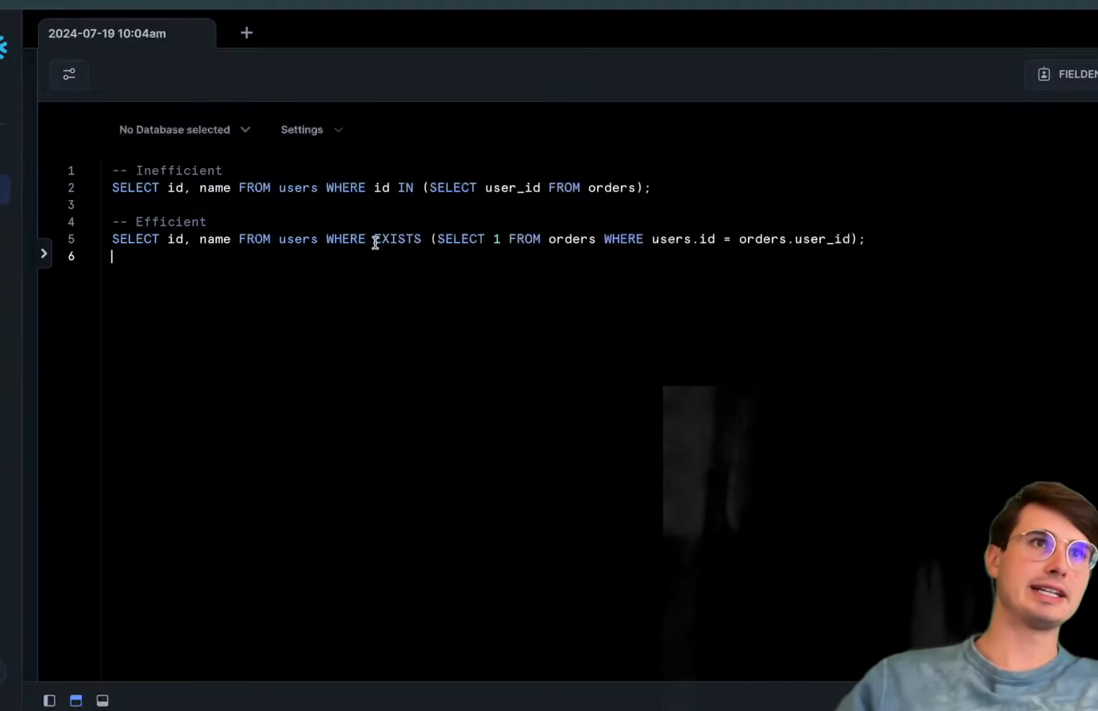
{"action": "mouse_move", "coordinate": [494, 239]}
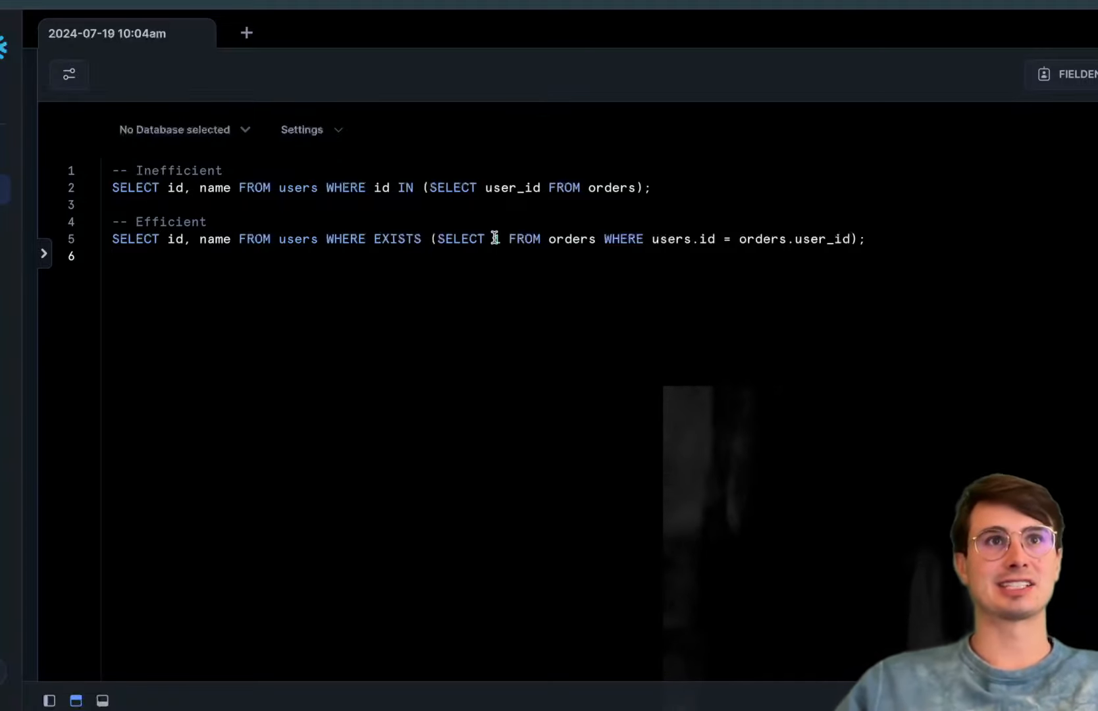
{"action": "type", "text": "1"}
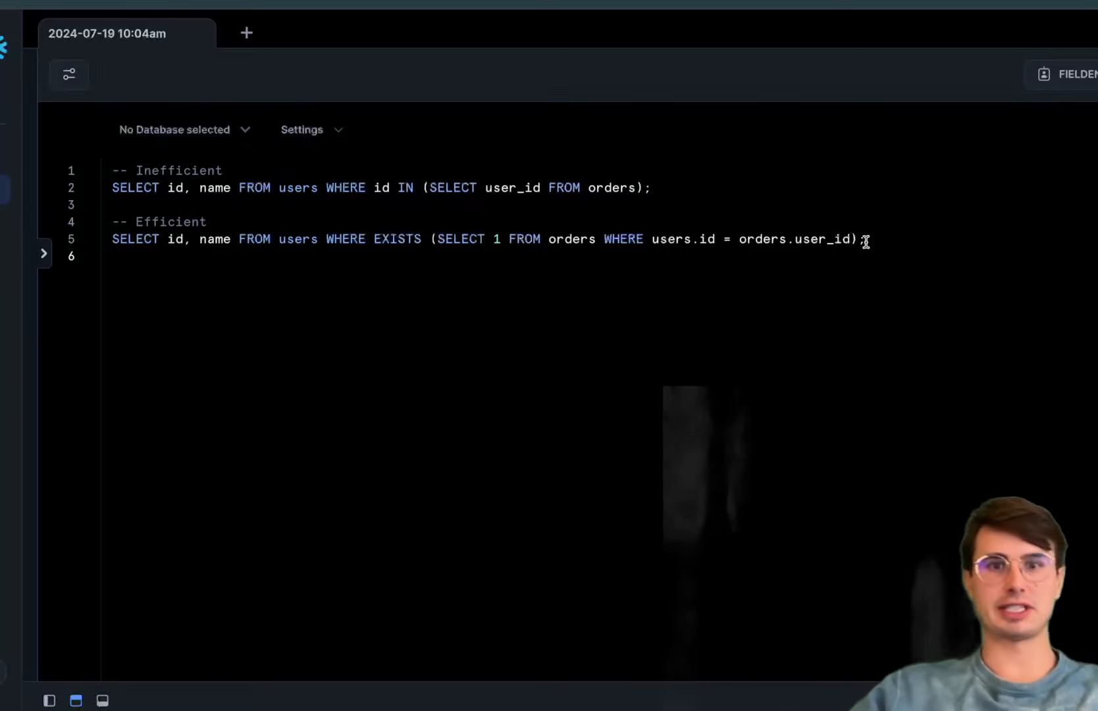
{"action": "mouse_move", "coordinate": [936, 508]}
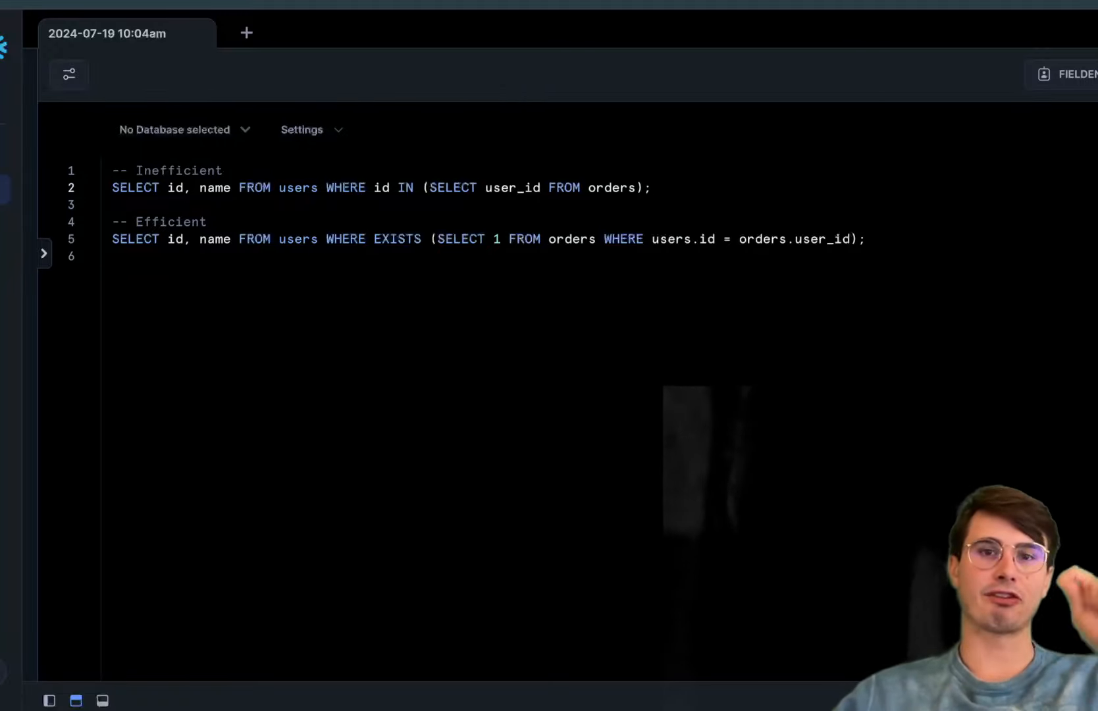
{"action": "left_click", "coordinate": [651, 188]}
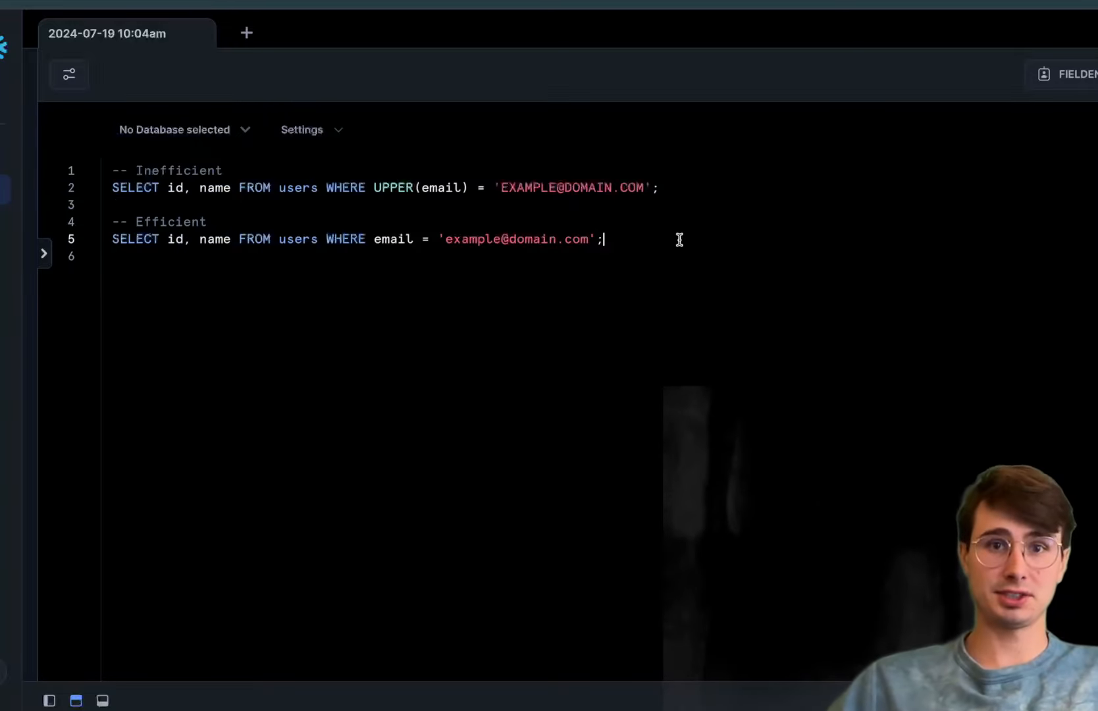
{"action": "mouse_move", "coordinate": [728, 425]}
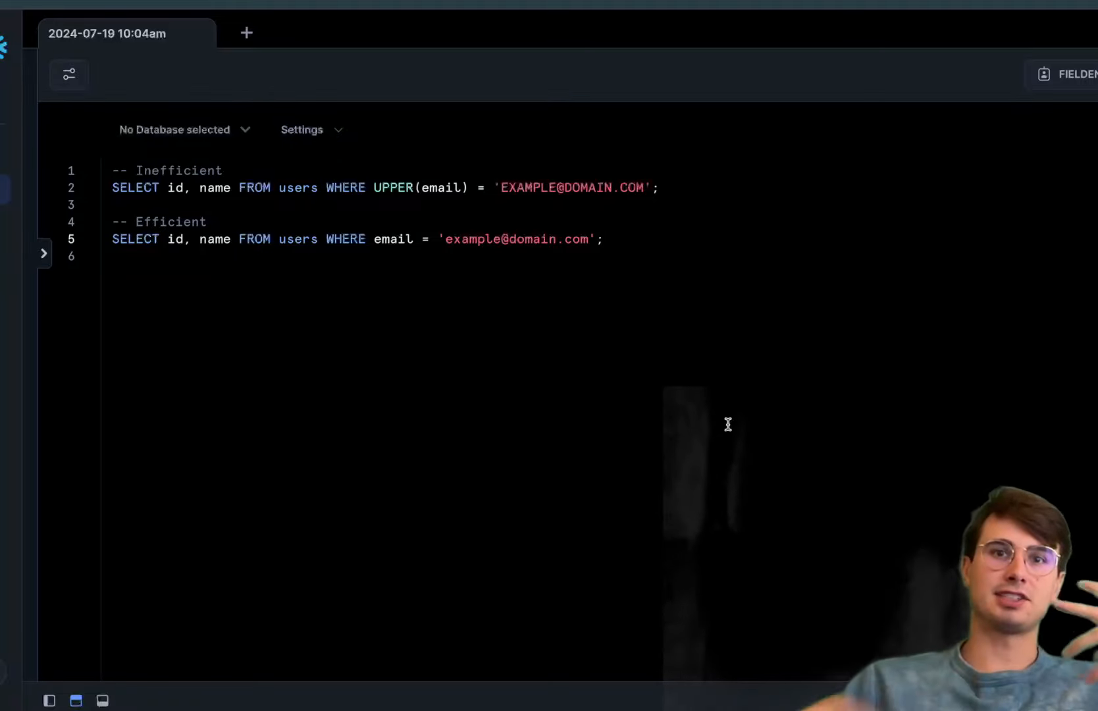
{"action": "mouse_move", "coordinate": [761, 397]}
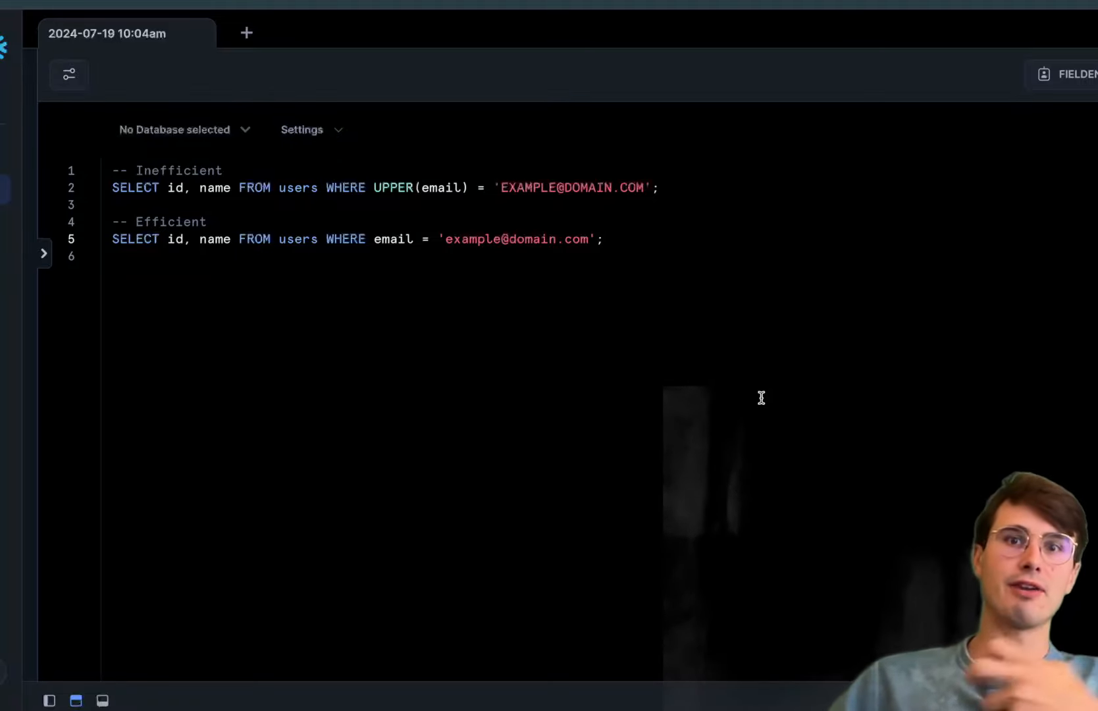
- Show the UPPER(email) filter versus direct email comparison and highlight the email literal
{"action": "left_click", "coordinate": [605, 239]}
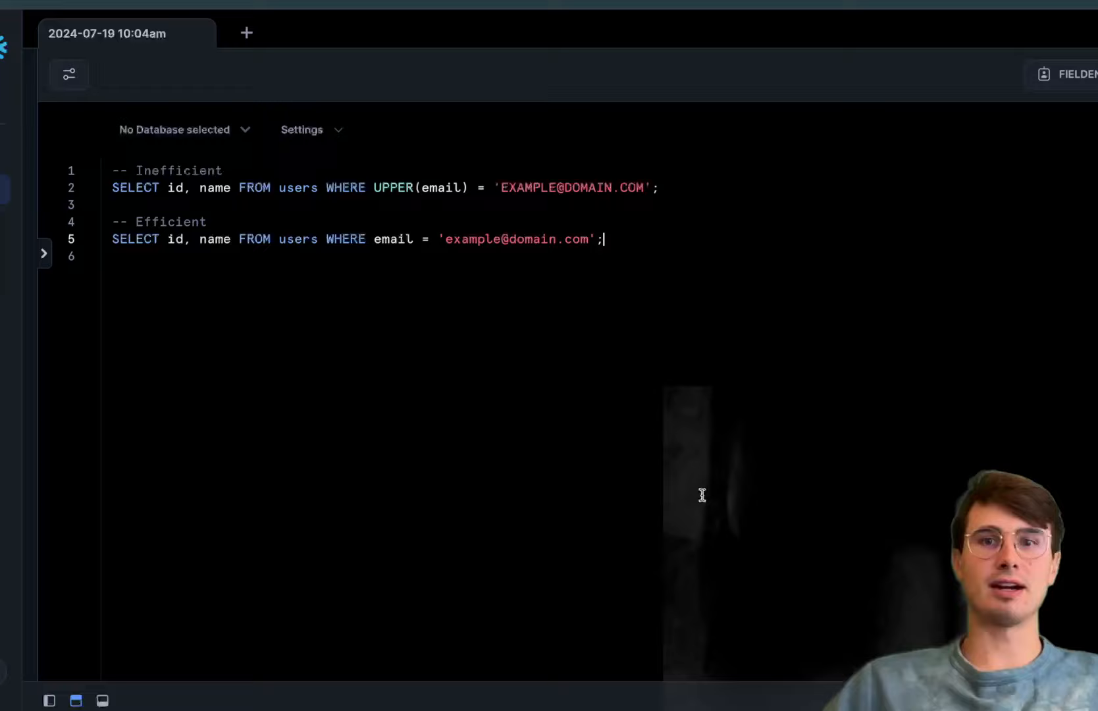
{"action": "mouse_move", "coordinate": [634, 177]}
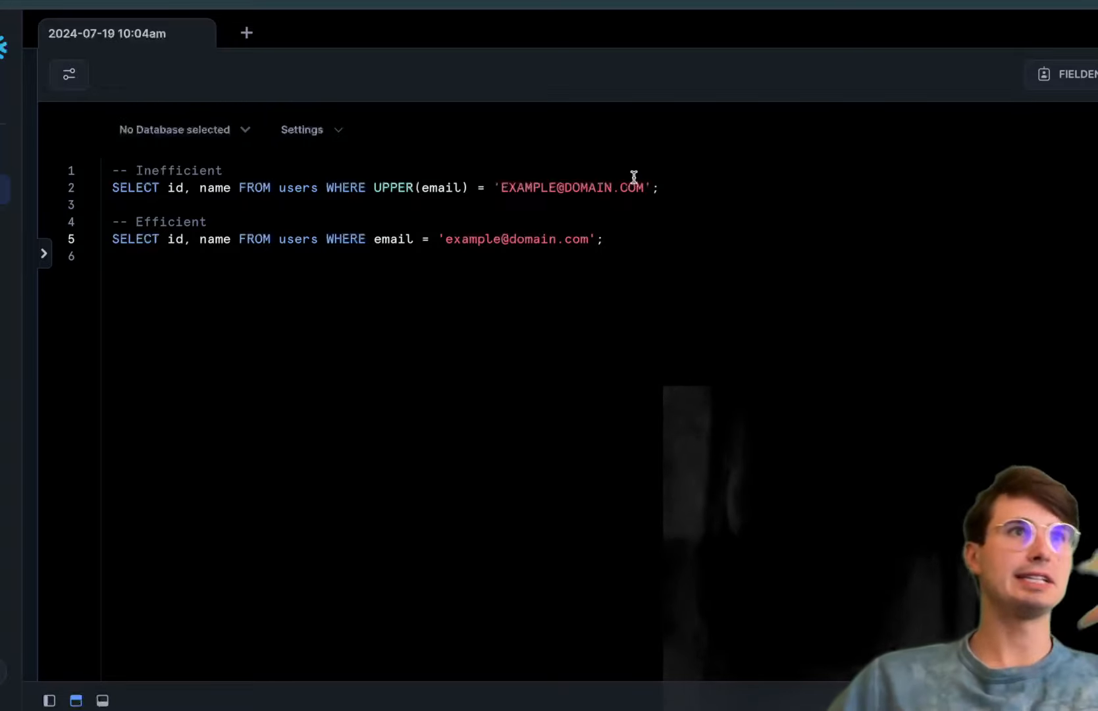
{"action": "mouse_move", "coordinate": [243, 204]}
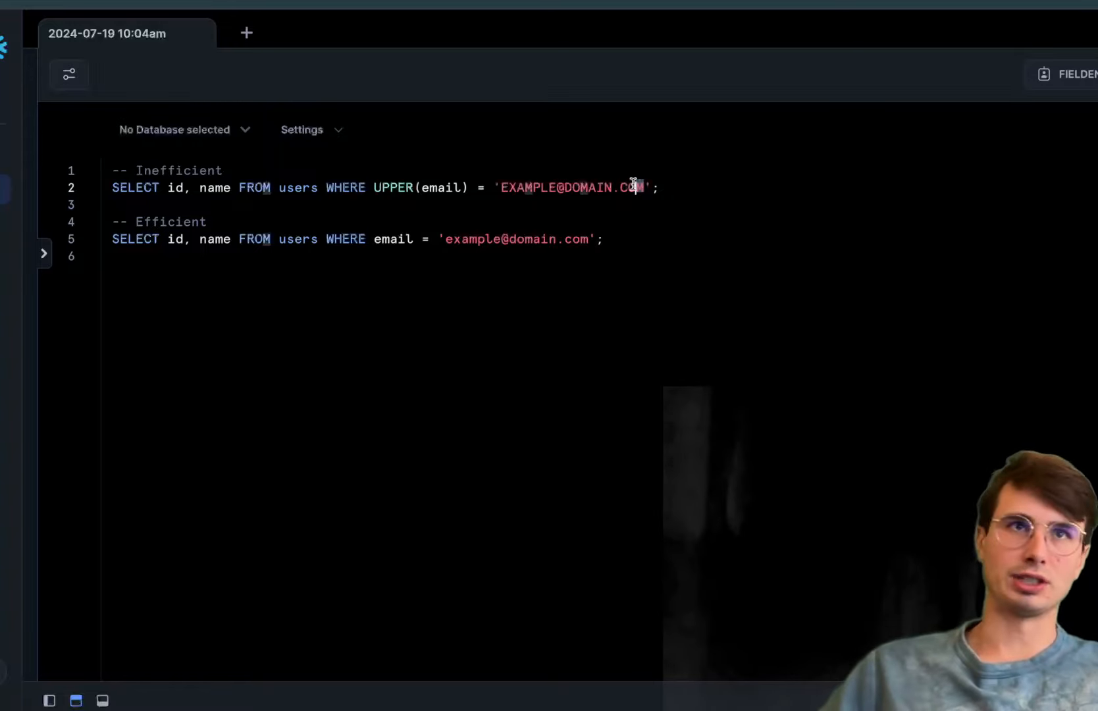
{"action": "double_click", "coordinate": [571, 187]}
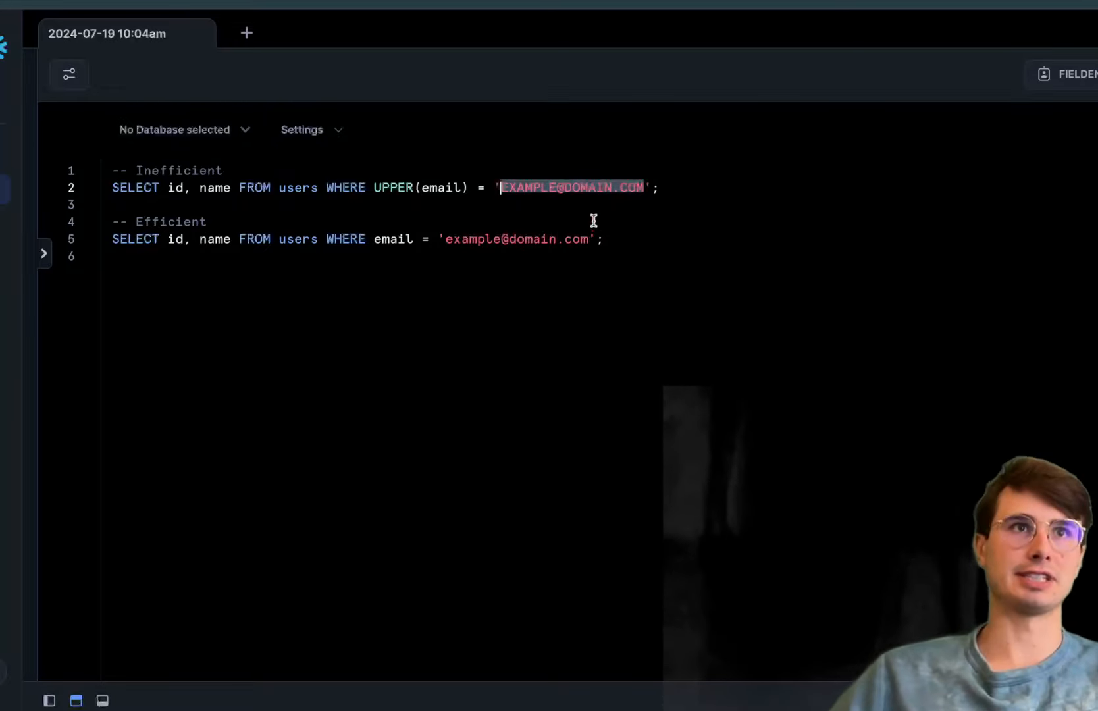
{"action": "mouse_move", "coordinate": [586, 239]}
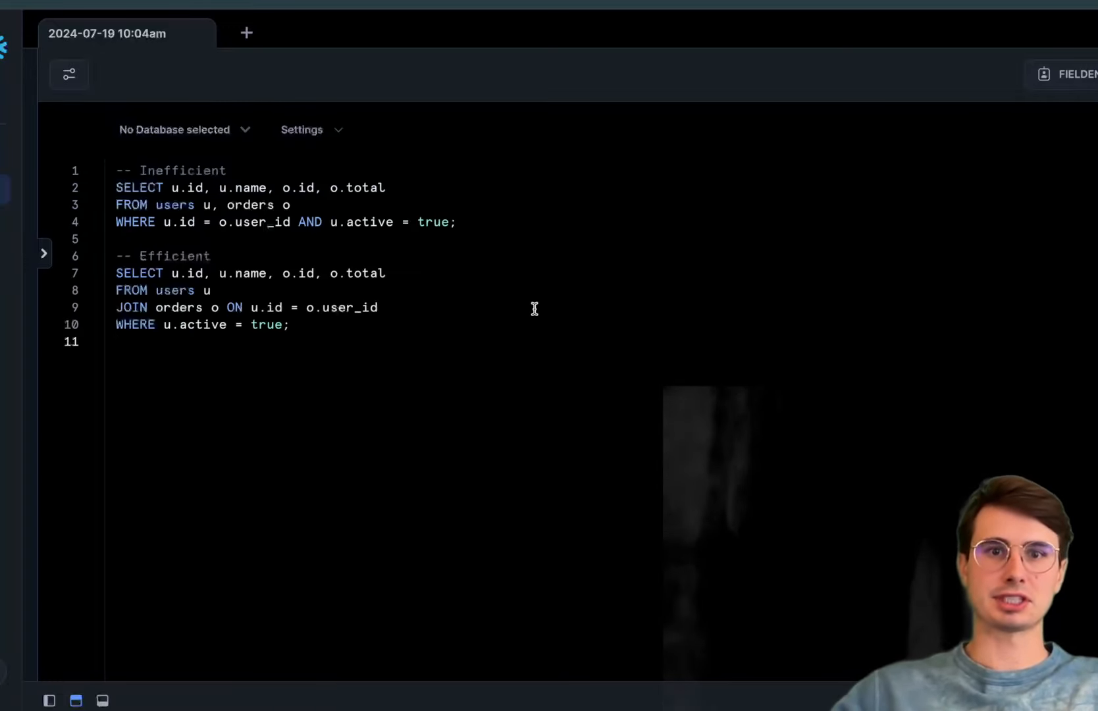
{"action": "left_click", "coordinate": [119, 342]}
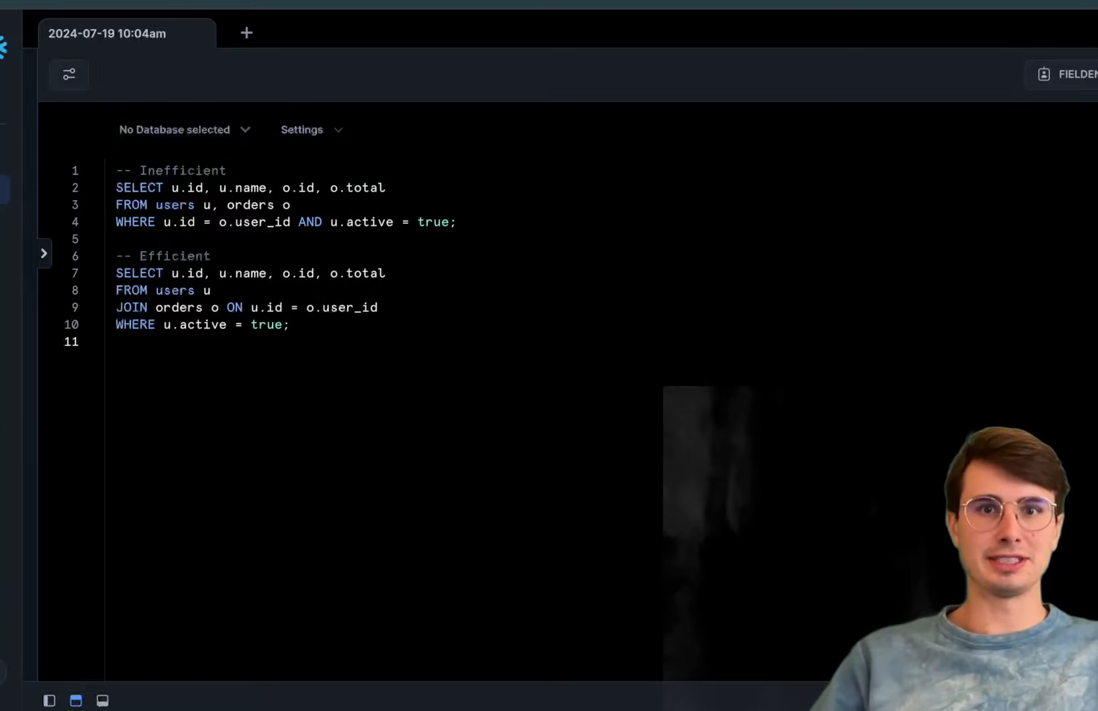
{"action": "mouse_move", "coordinate": [803, 575]}
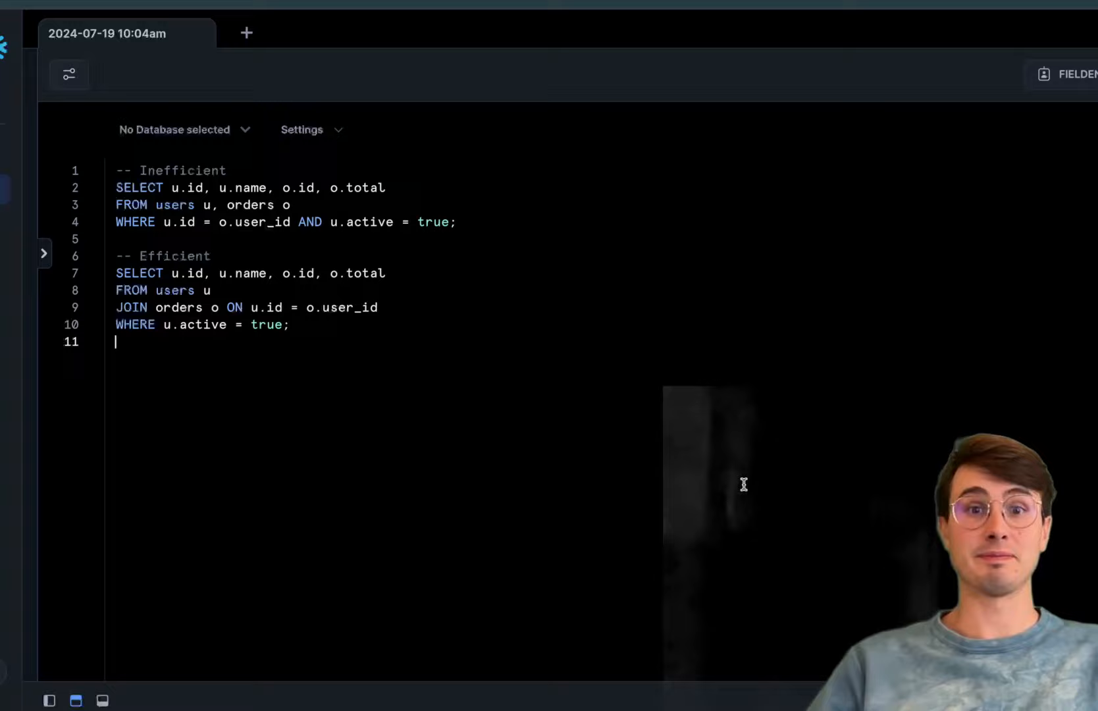
- Swap in ORDER BY created_at users queries, unbounded versus LIMIT 10
{"action": "key", "text": "ctrl+a"}
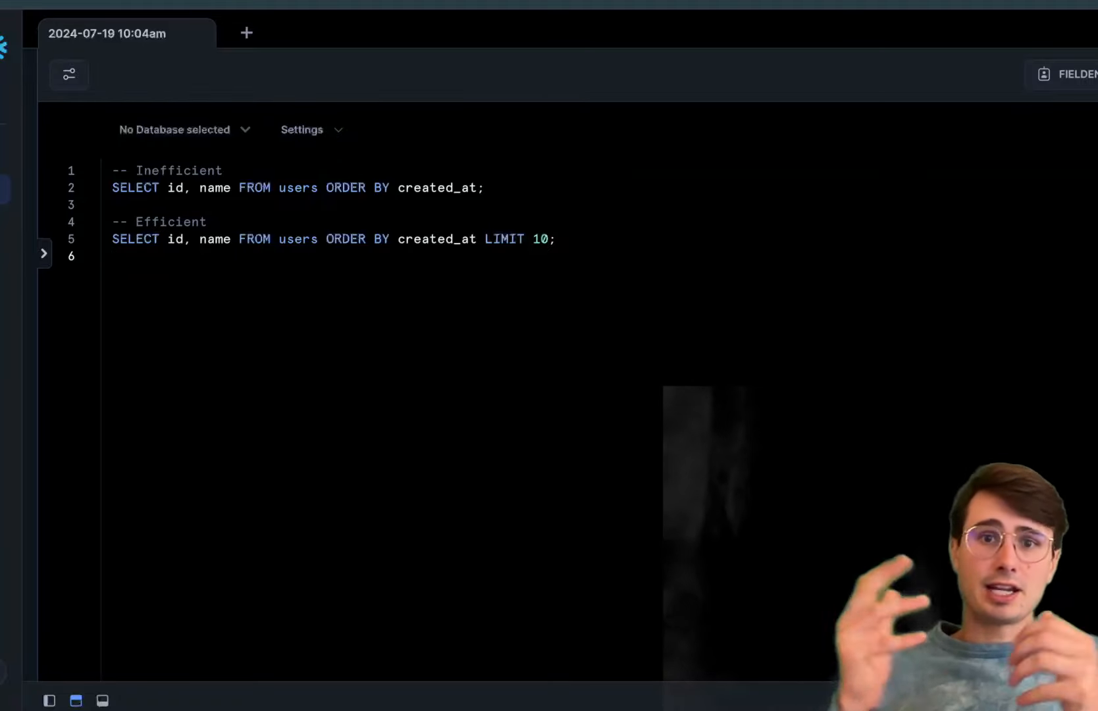
{"action": "left_click", "coordinate": [111, 256]}
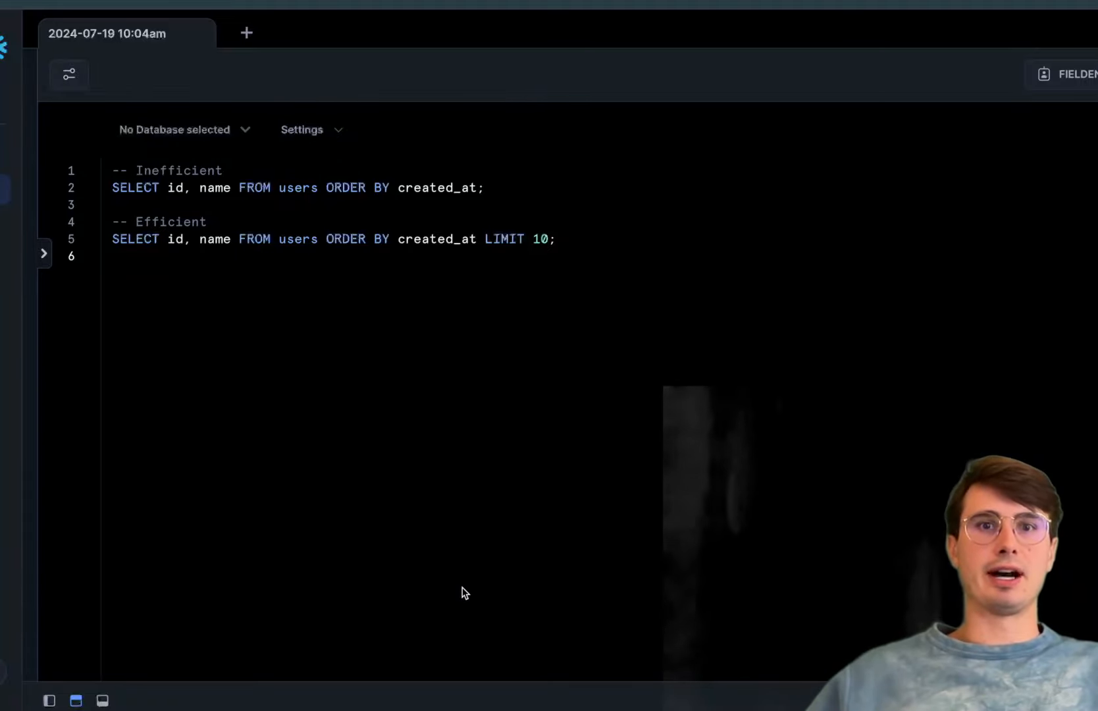
- Paste CREATE TABLE statements for users and orders, with orders referencing users by foreign key
{"action": "key", "text": "ctrl+a"}
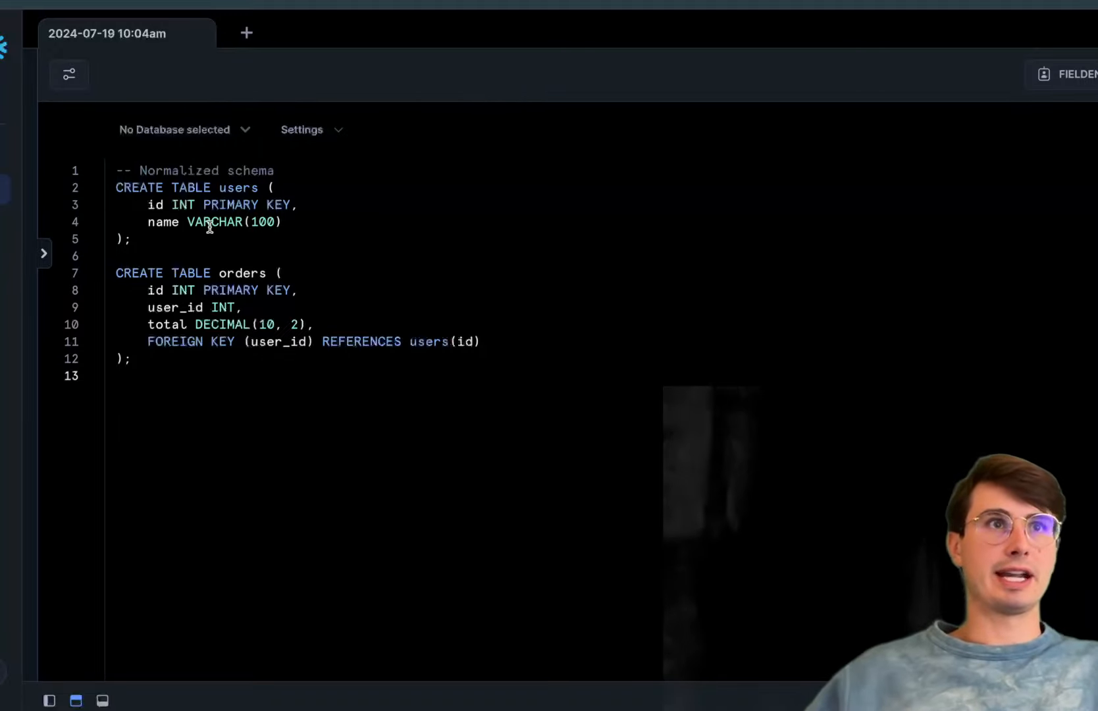
{"action": "left_click", "coordinate": [117, 376]}
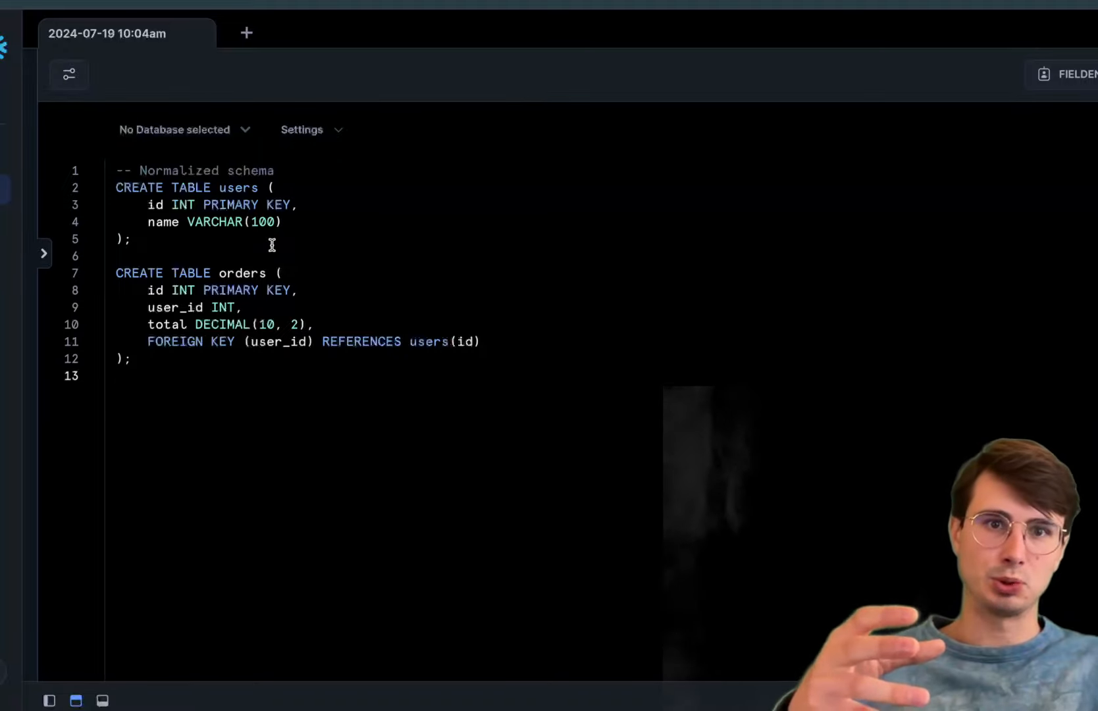
{"action": "left_click", "coordinate": [119, 376]}
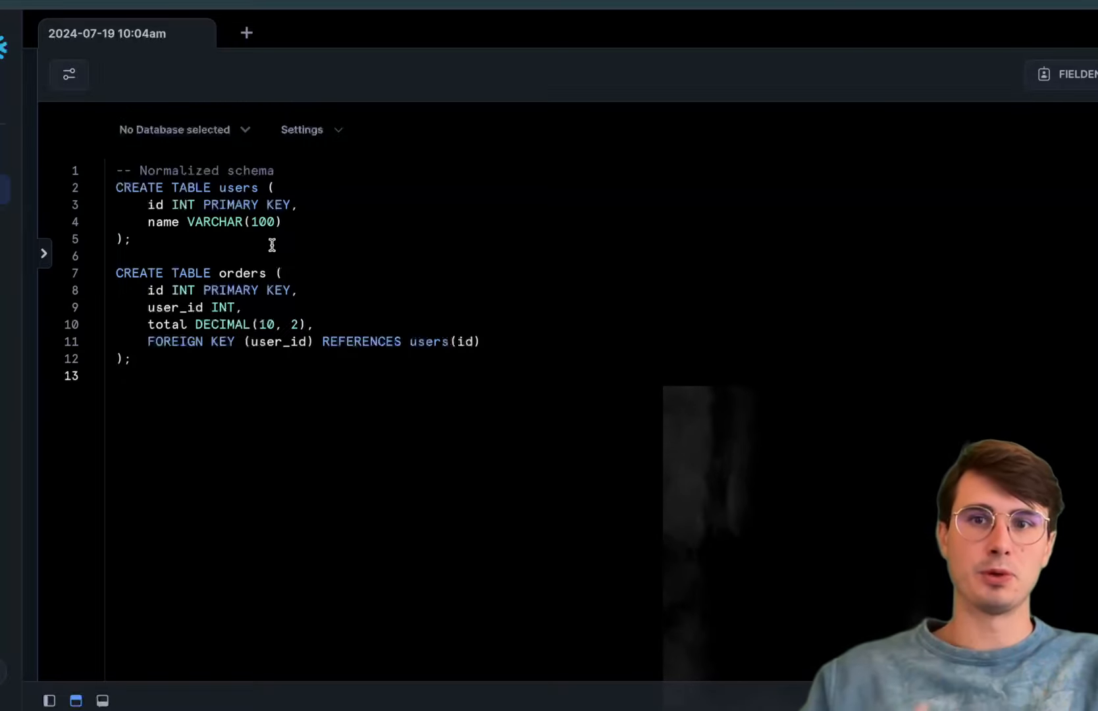
{"action": "left_click", "coordinate": [119, 376]}
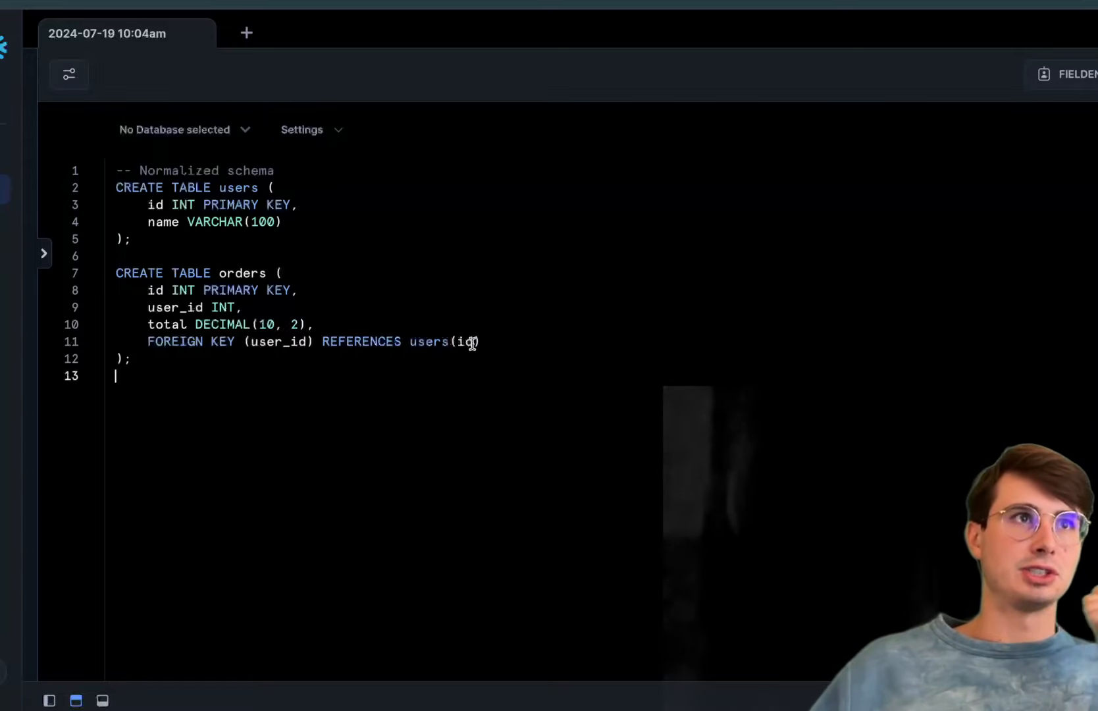
{"action": "left_click", "coordinate": [129, 239]}
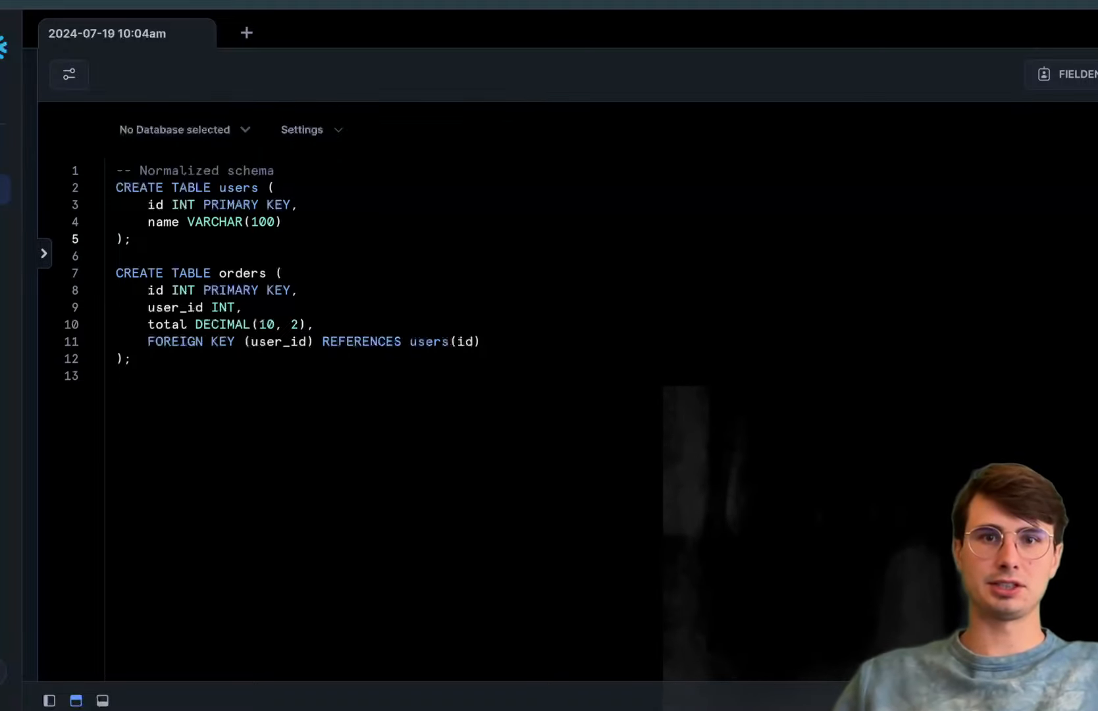
- Replace the code with the denormalized user_orders table, then select all of it
{"action": "key", "text": "ctrl+a"}
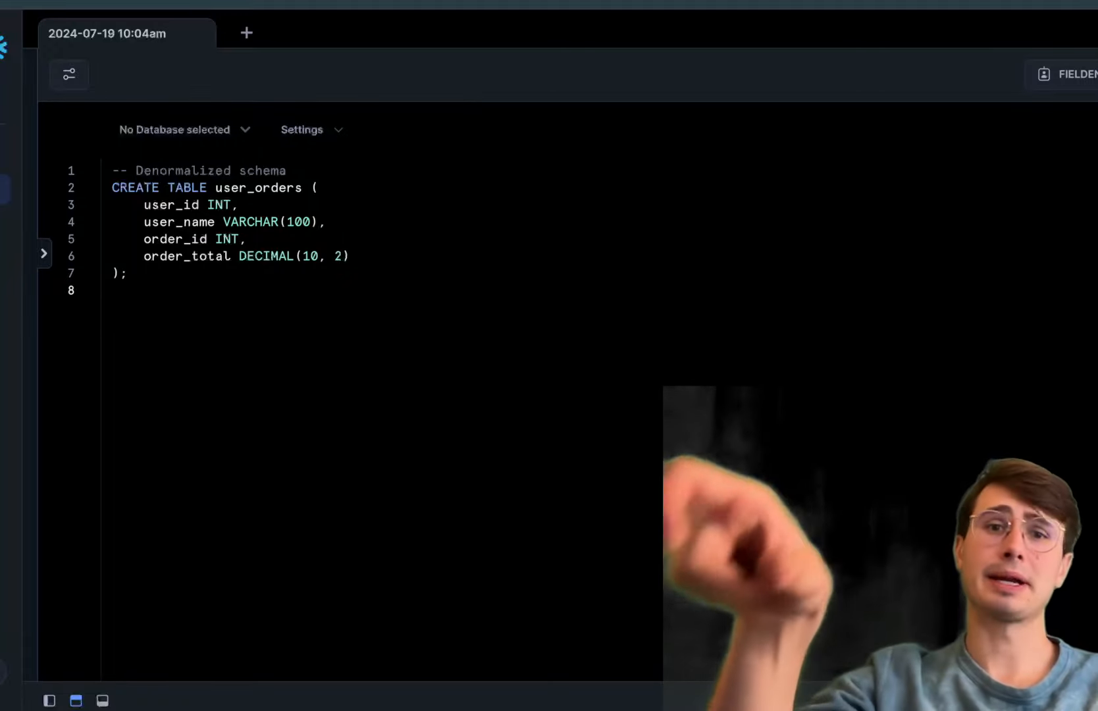
{"action": "left_click", "coordinate": [112, 291]}
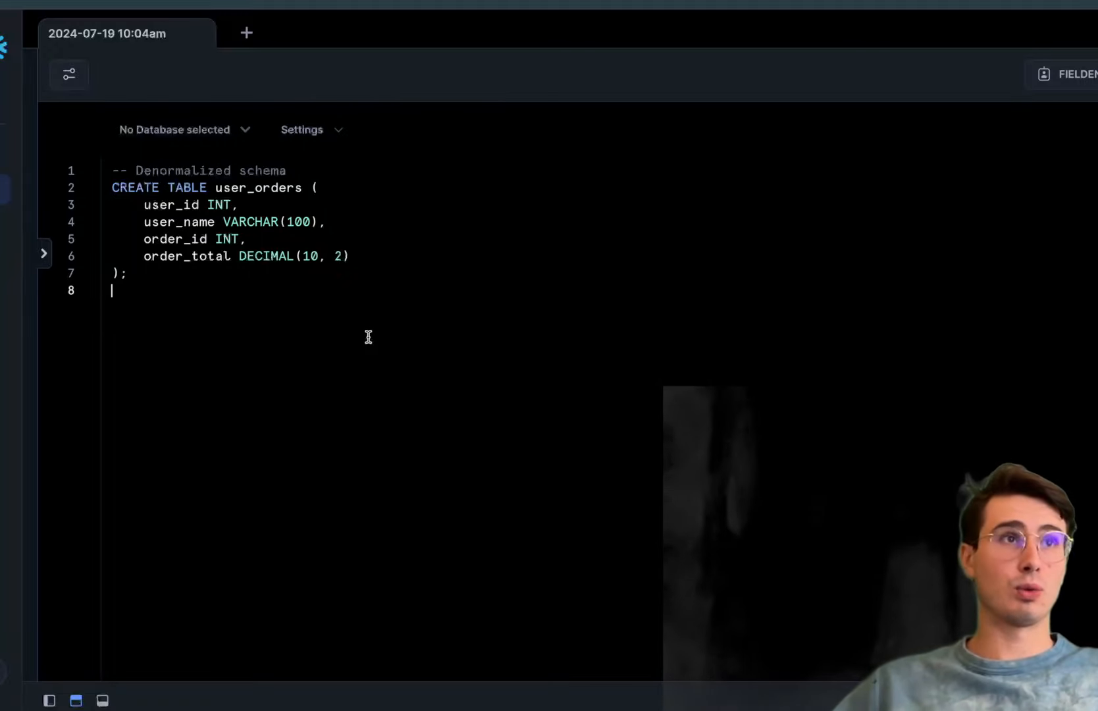
{"action": "key", "text": "ctrl+a"}
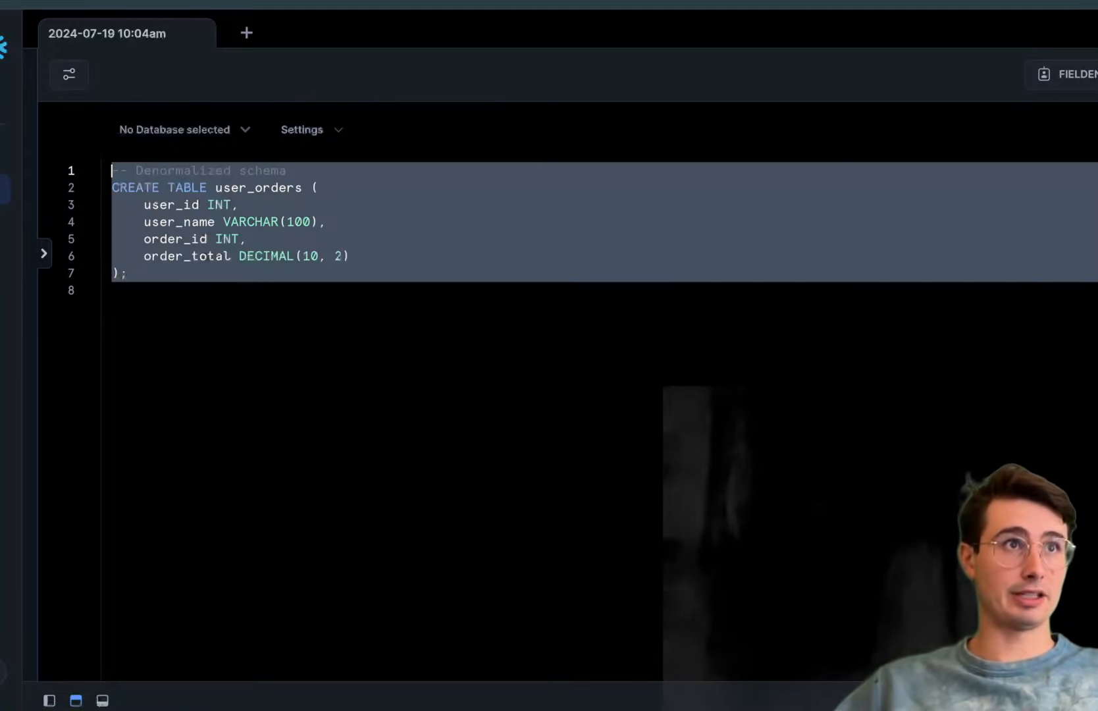
- Enter EXPLAIN SELECT id, name FROM users WHERE active = true; and edit it toward a profiling script
{"action": "type", "text": "EXPLAIN SELECT id, name FROM users WHERE active = true;"}
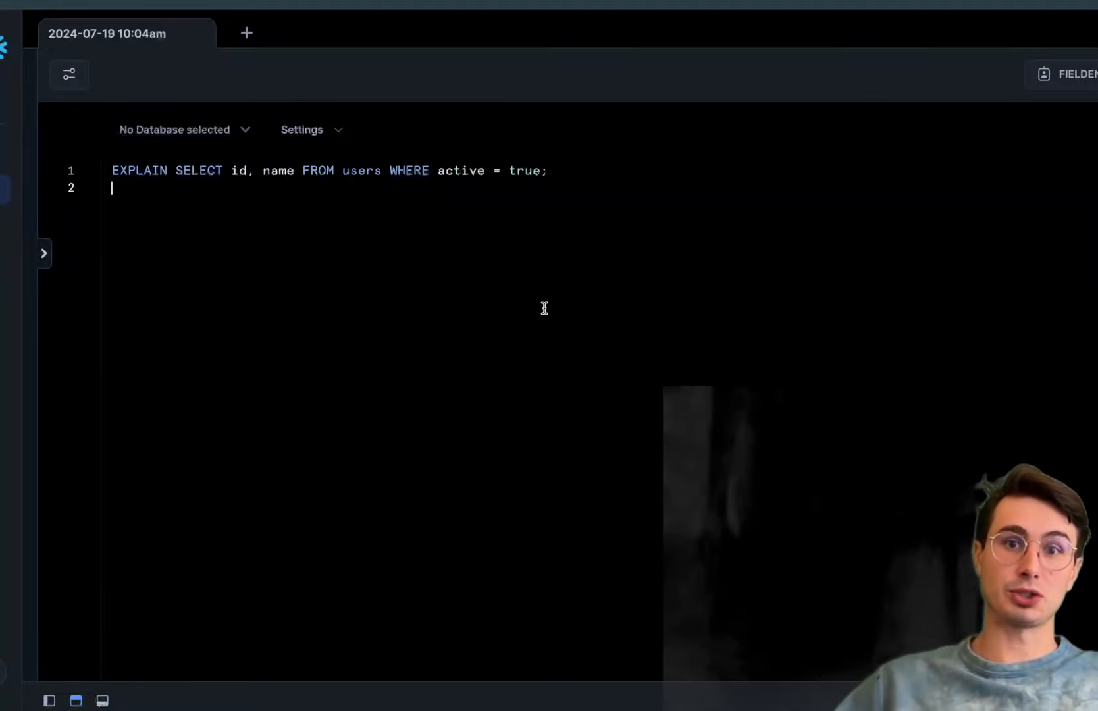
{"action": "mouse_move", "coordinate": [567, 295]}
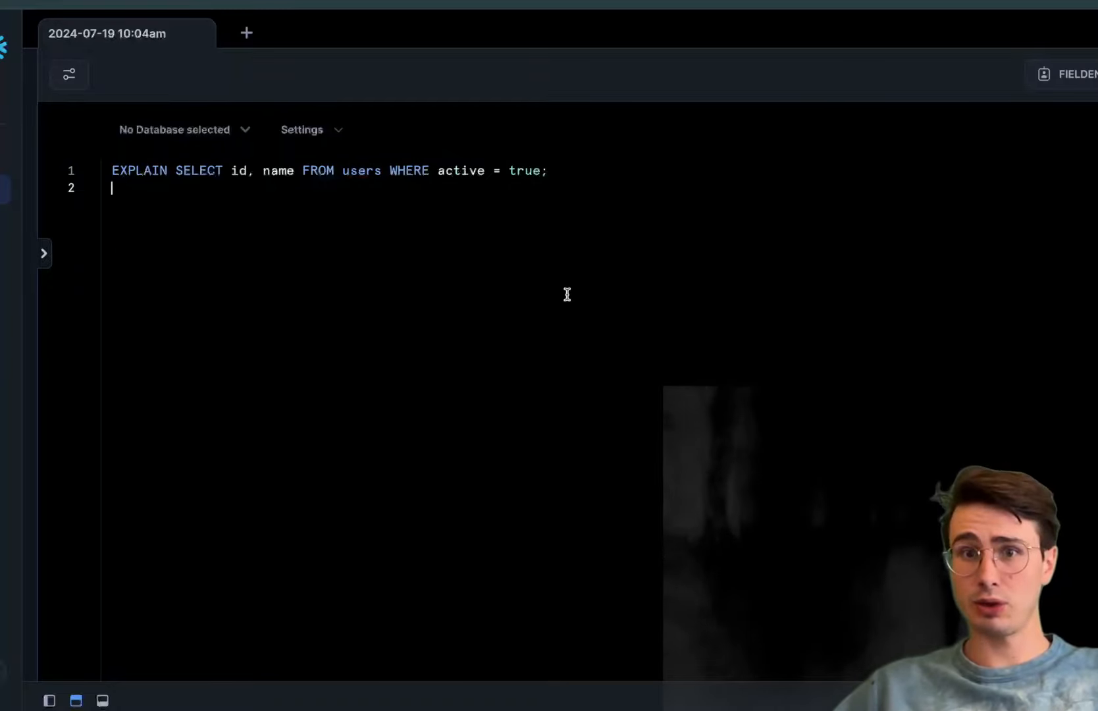
{"action": "mouse_move", "coordinate": [586, 285]}
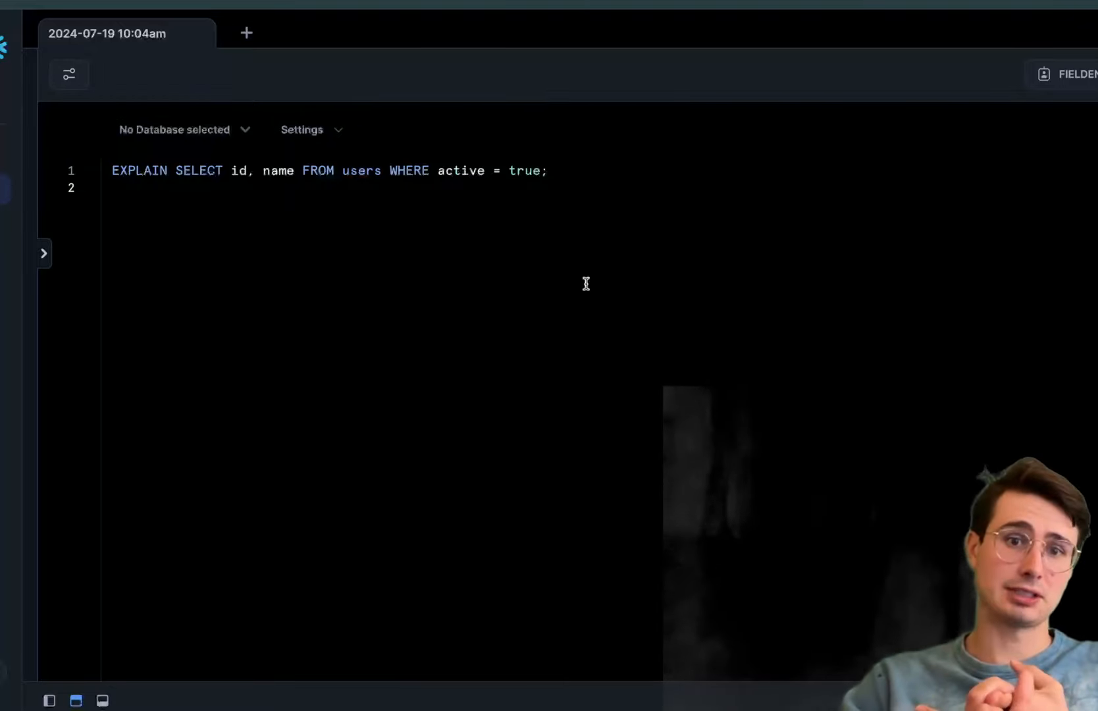
{"action": "left_click", "coordinate": [112, 188]}
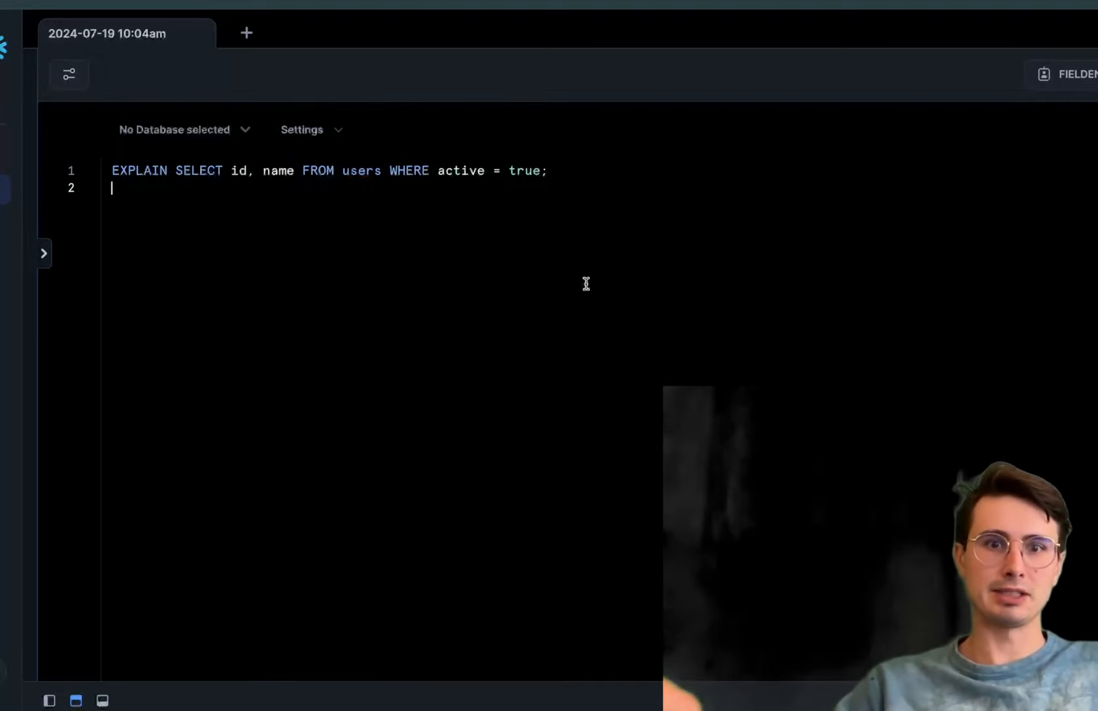
{"action": "mouse_move", "coordinate": [161, 167]}
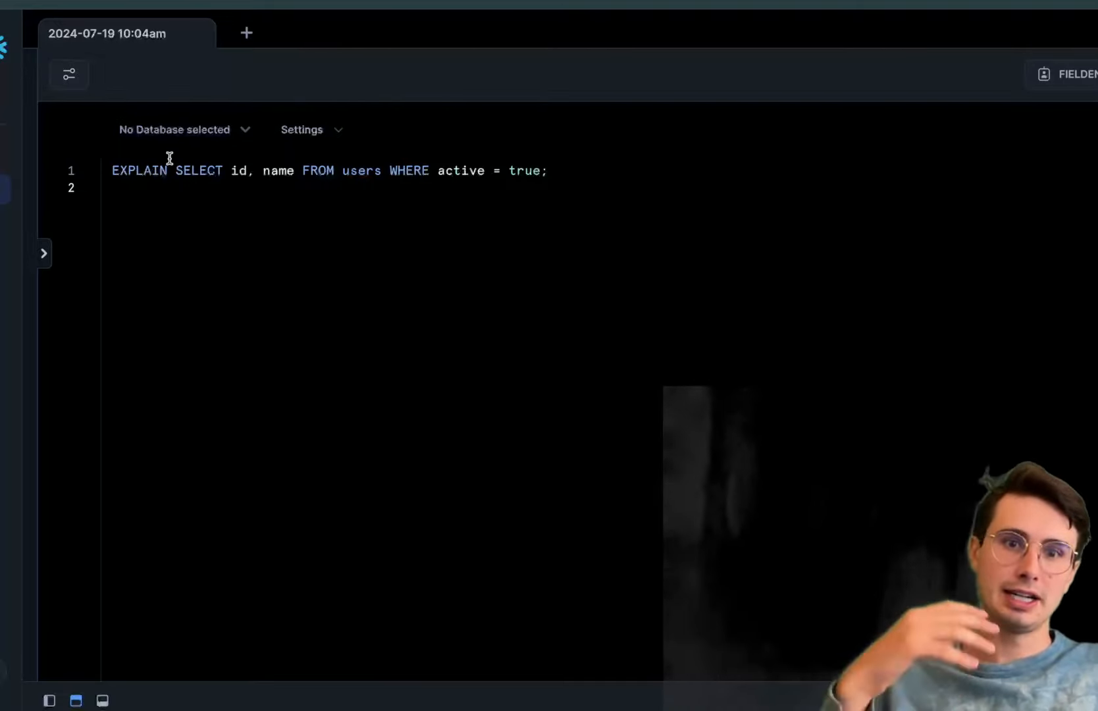
{"action": "left_click", "coordinate": [112, 188]}
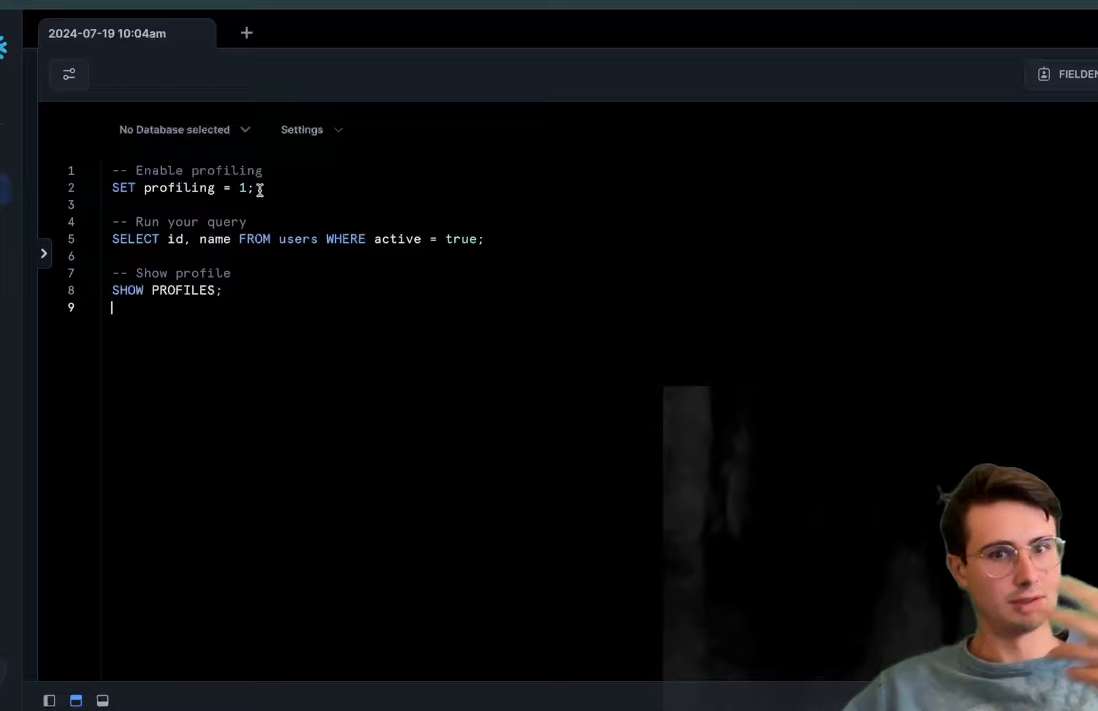
{"action": "mouse_move", "coordinate": [523, 249]}
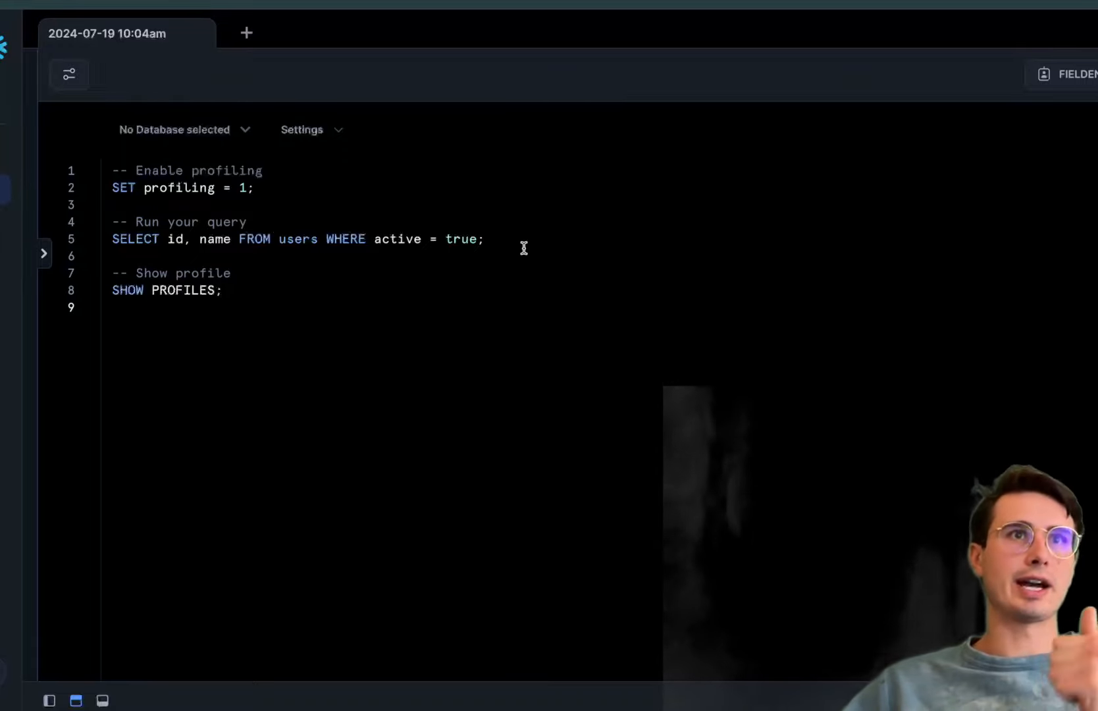